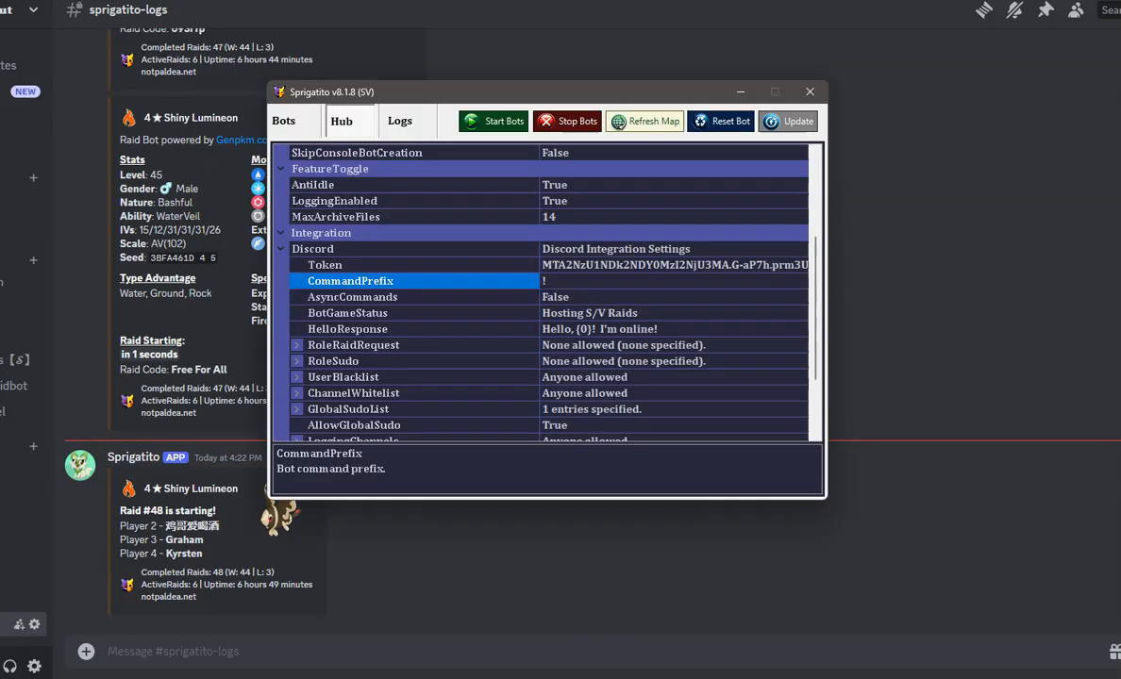
Review the Sprigatito hub configuration and check the bot's command prefix setting.
scroll(up, 3)
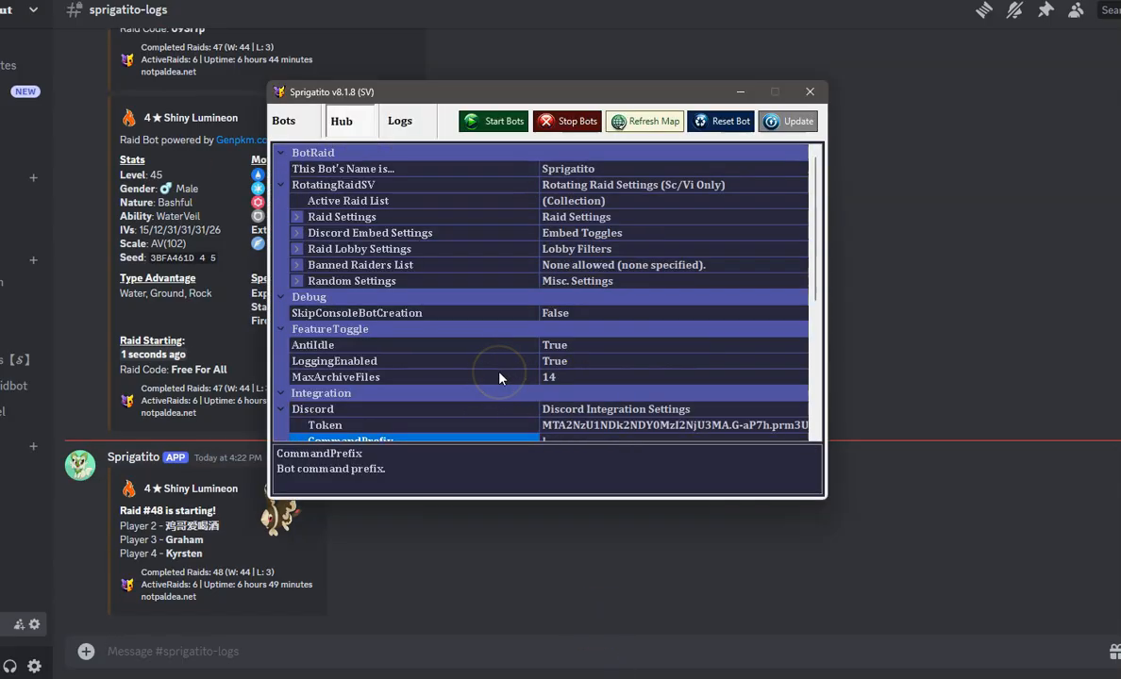
click(283, 121)
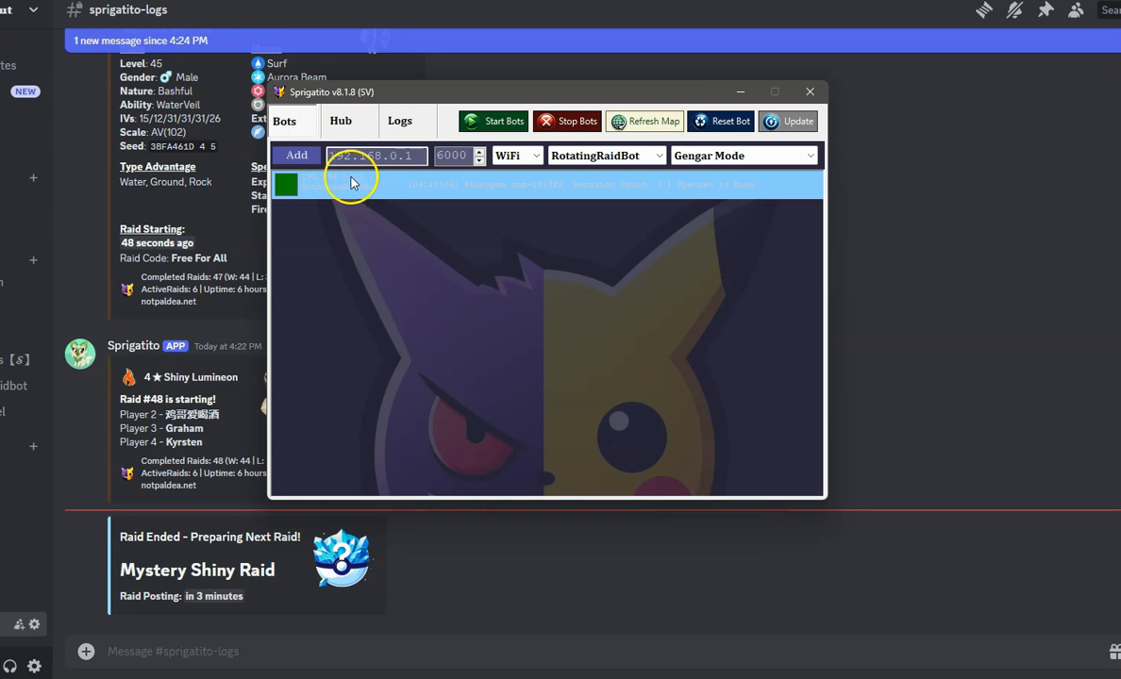
click(296, 154)
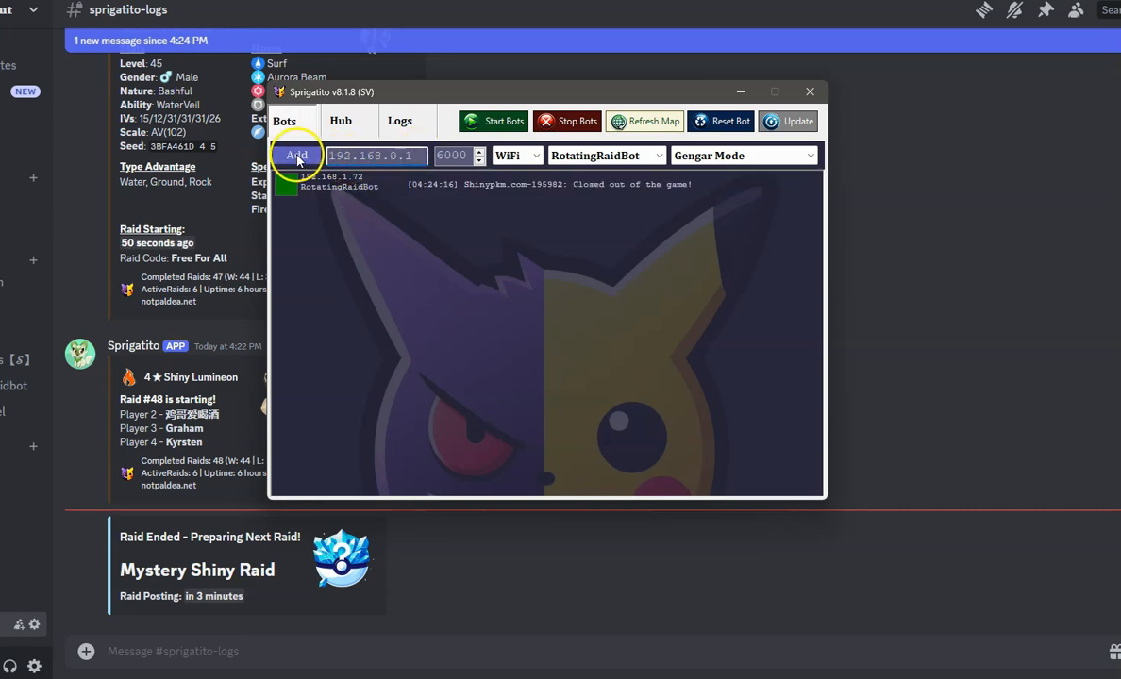
click(339, 121)
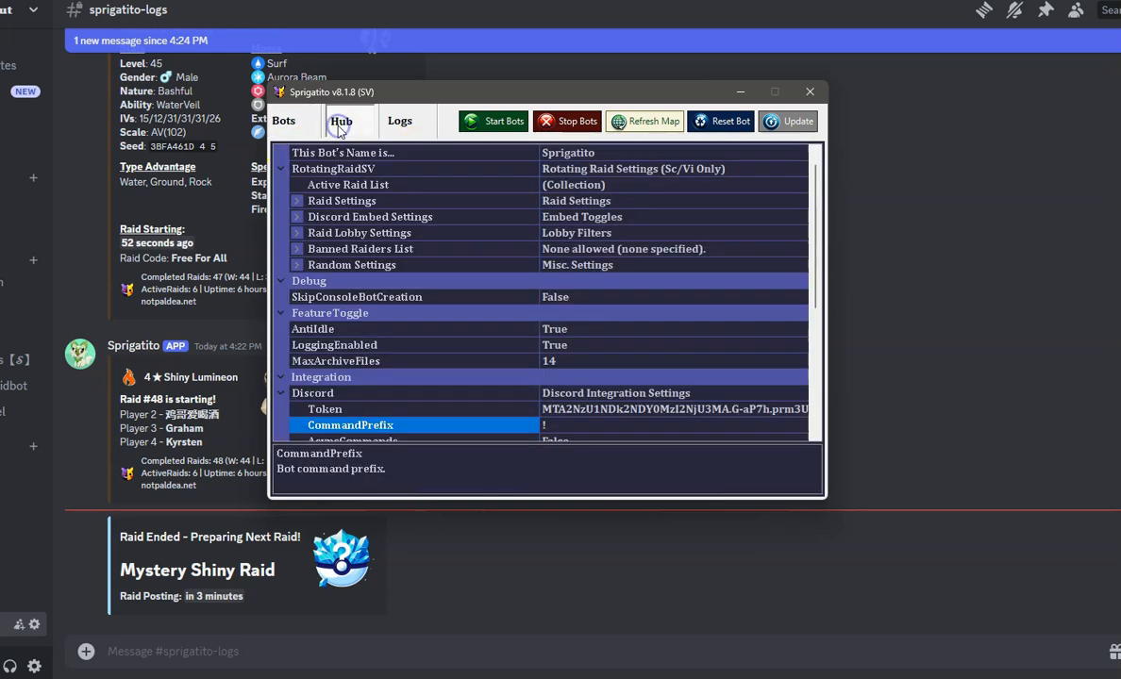
scroll(down, 3)
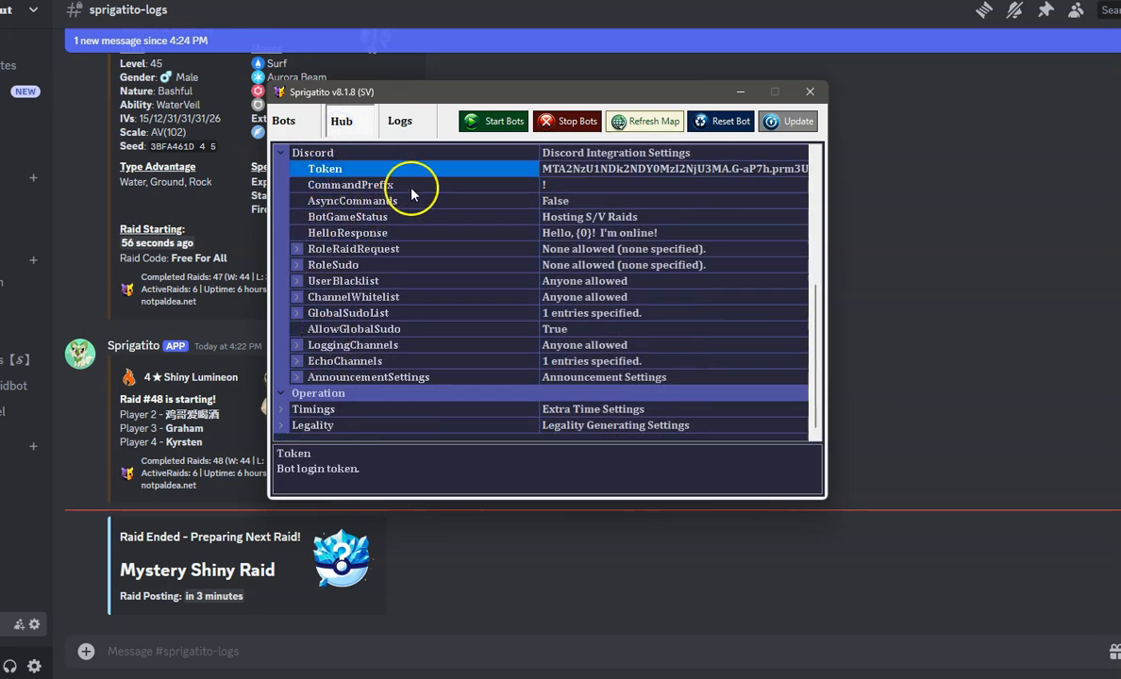
scroll(up, 3)
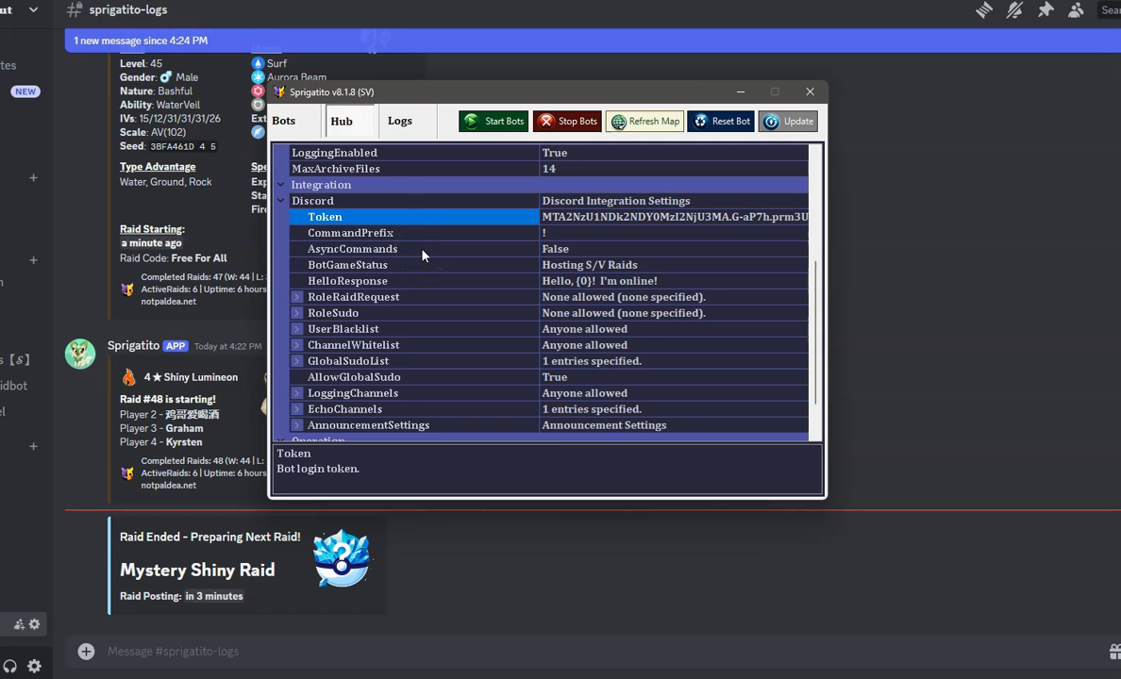
mouse_move(404, 238)
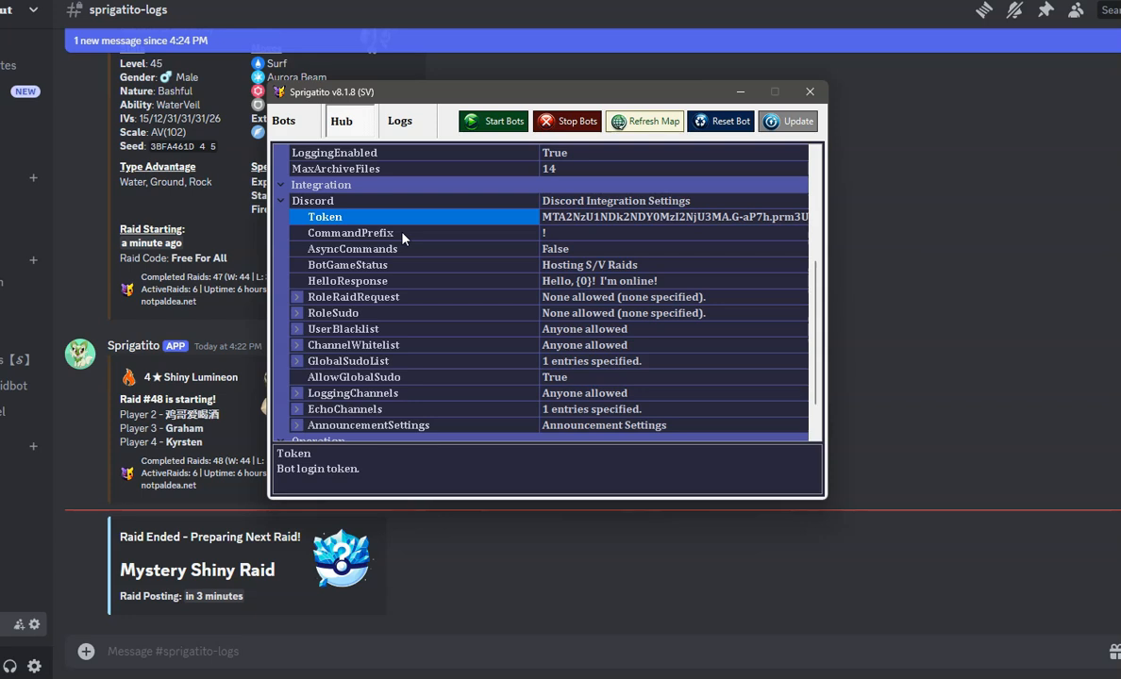
click(351, 234)
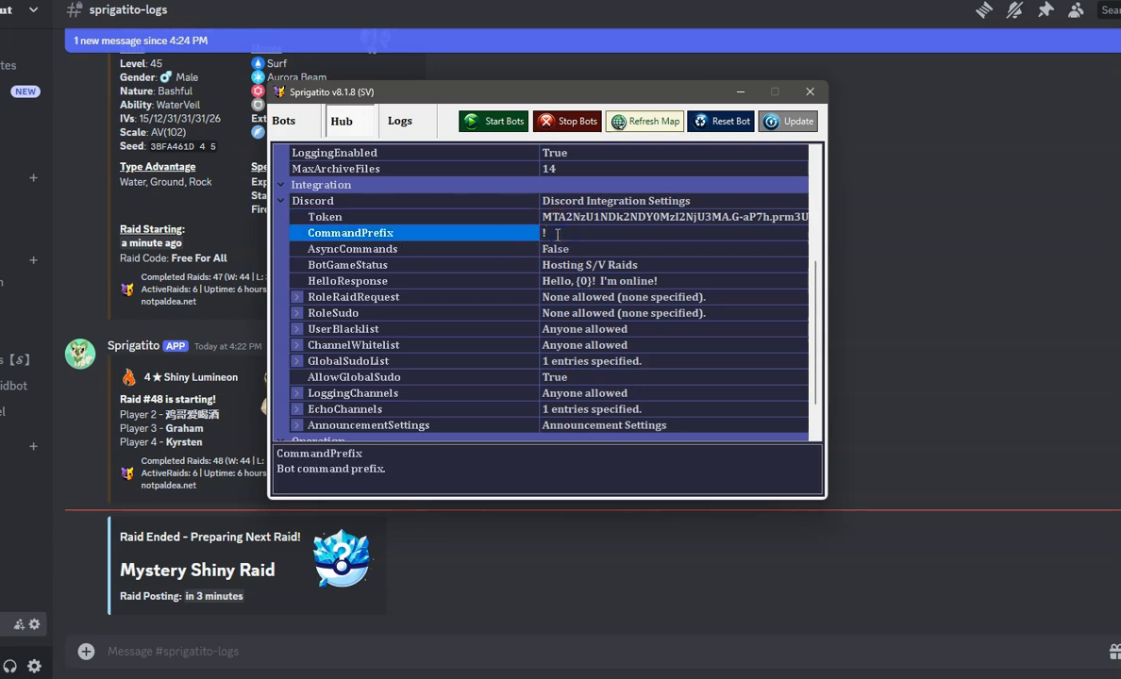
mouse_move(517, 238)
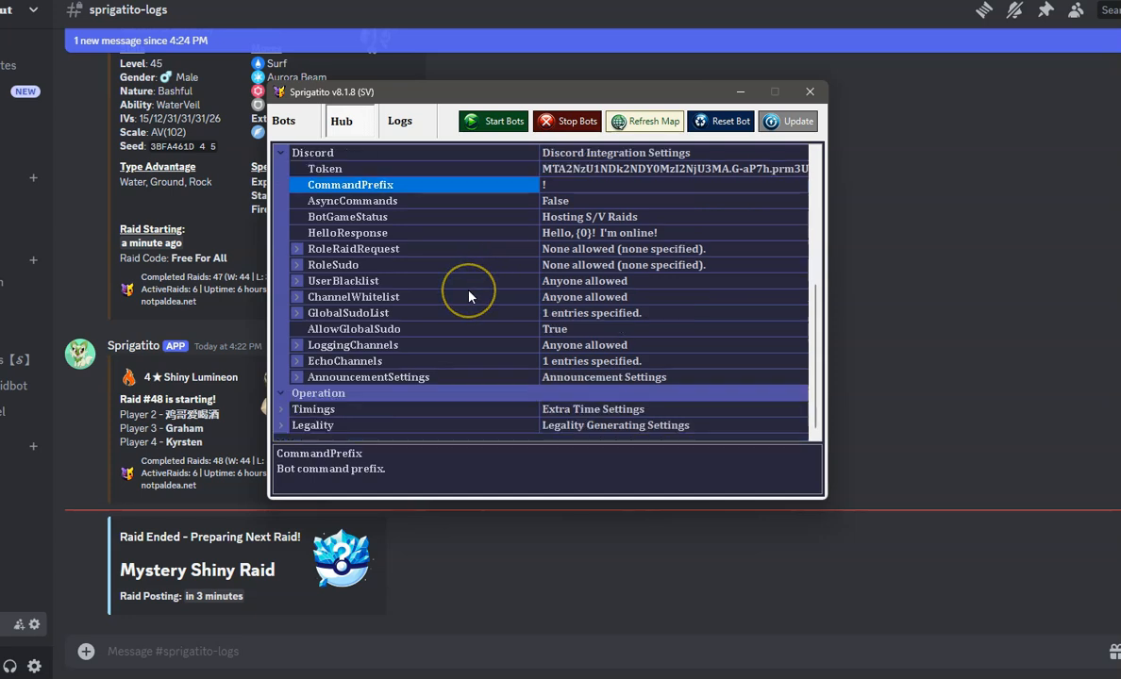
click(808, 91)
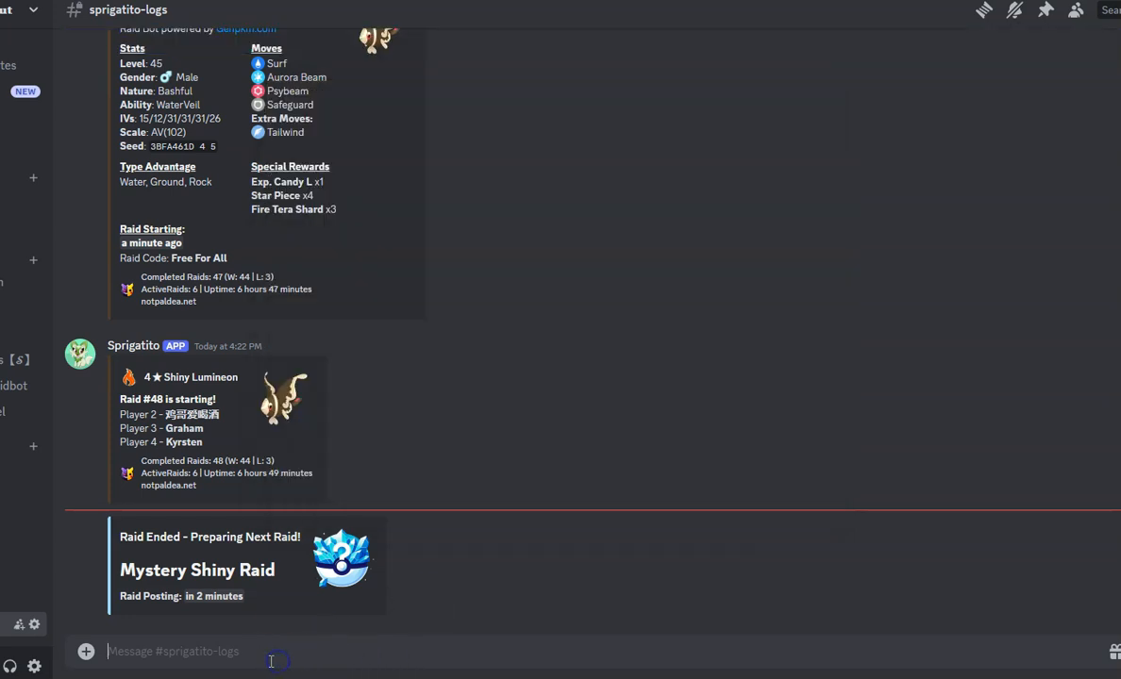
mouse_move(192, 657)
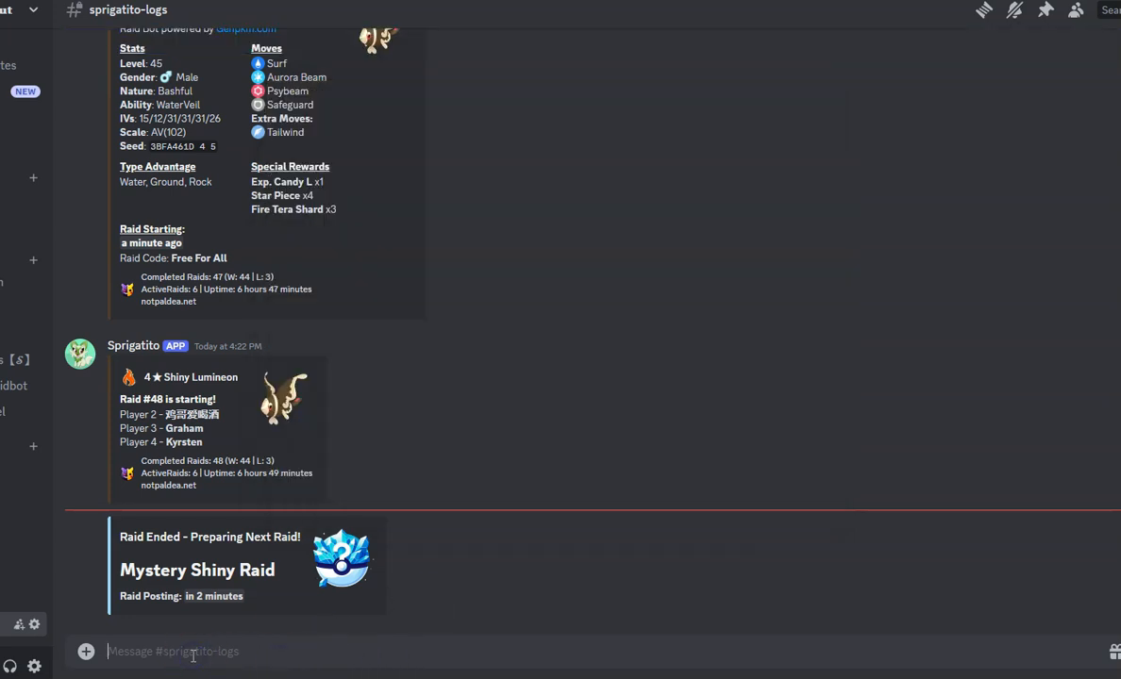
text(!addsu)
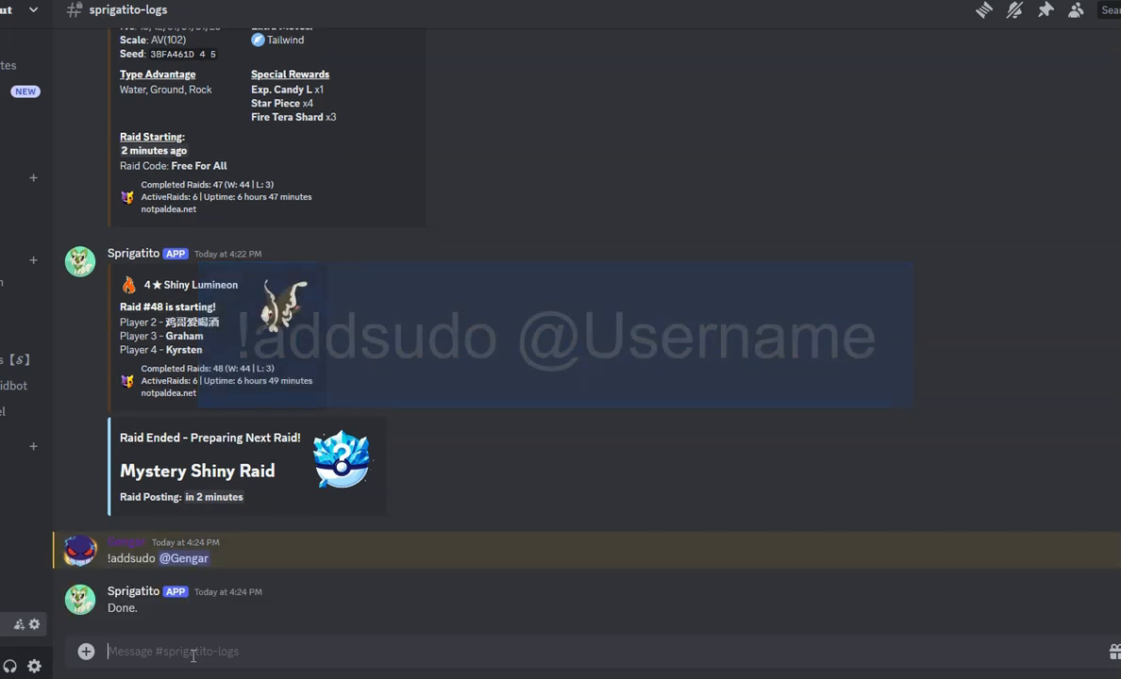
text(!addchannel)
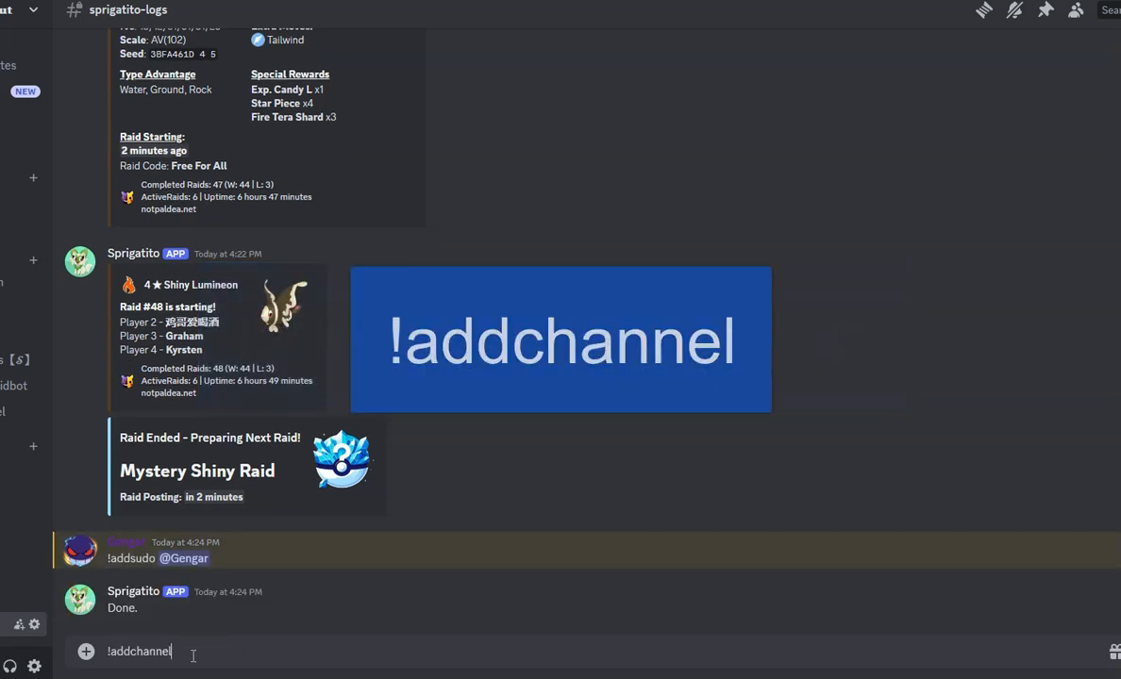
key(Return)
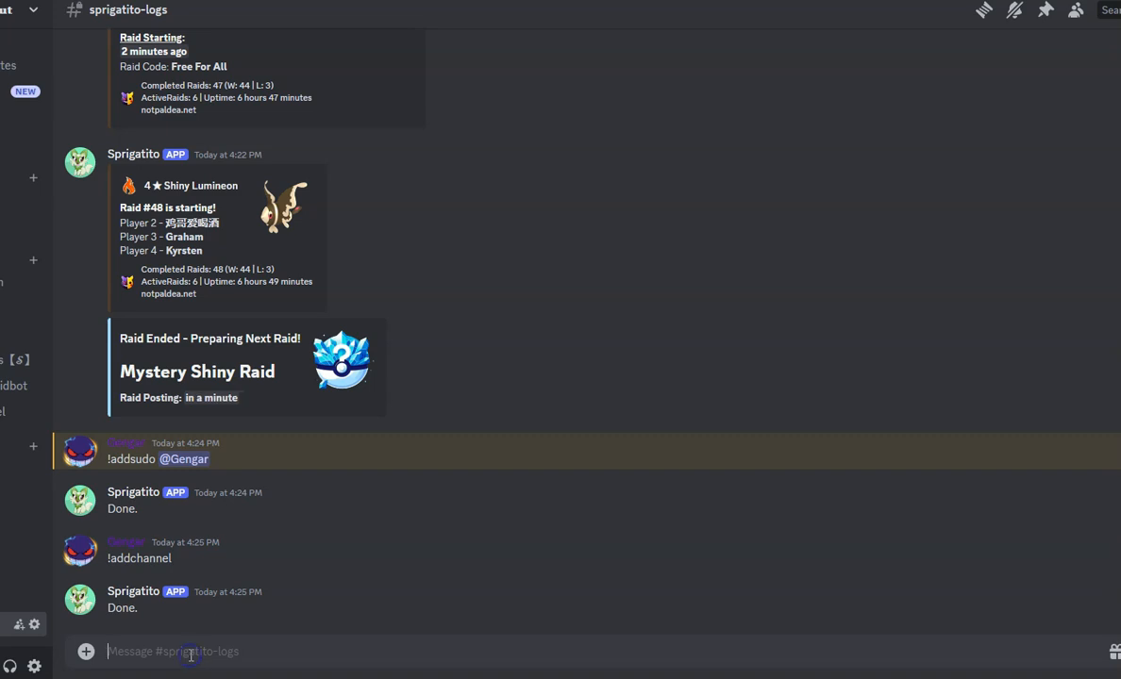
text(!ae)
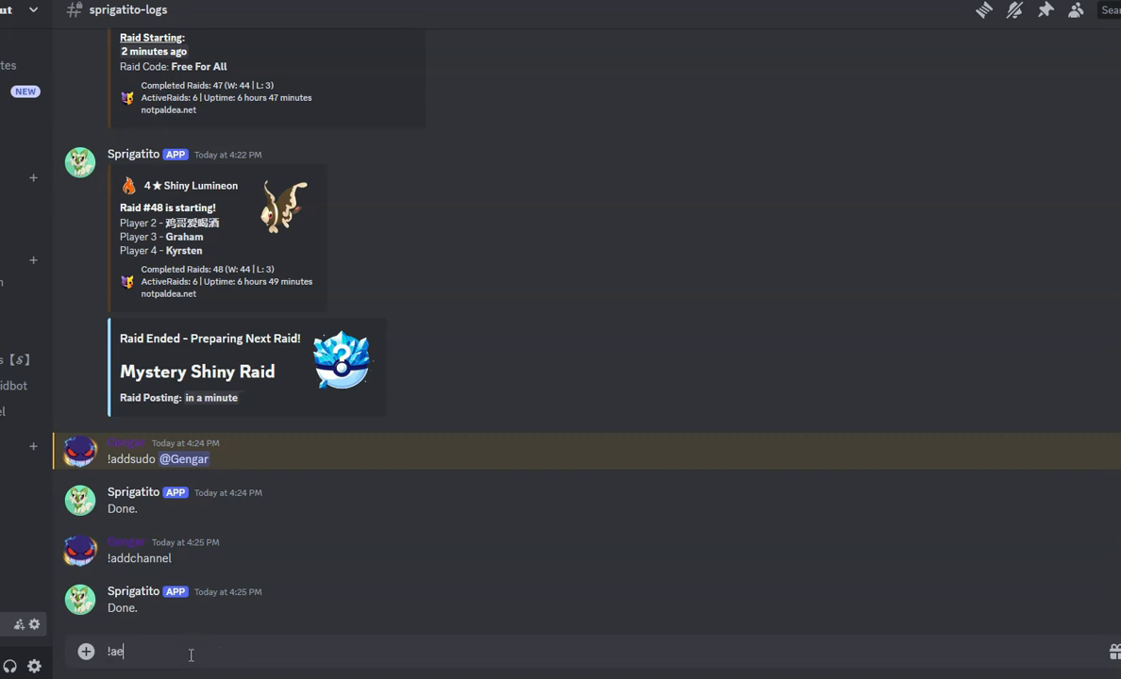
text(ddembedd)
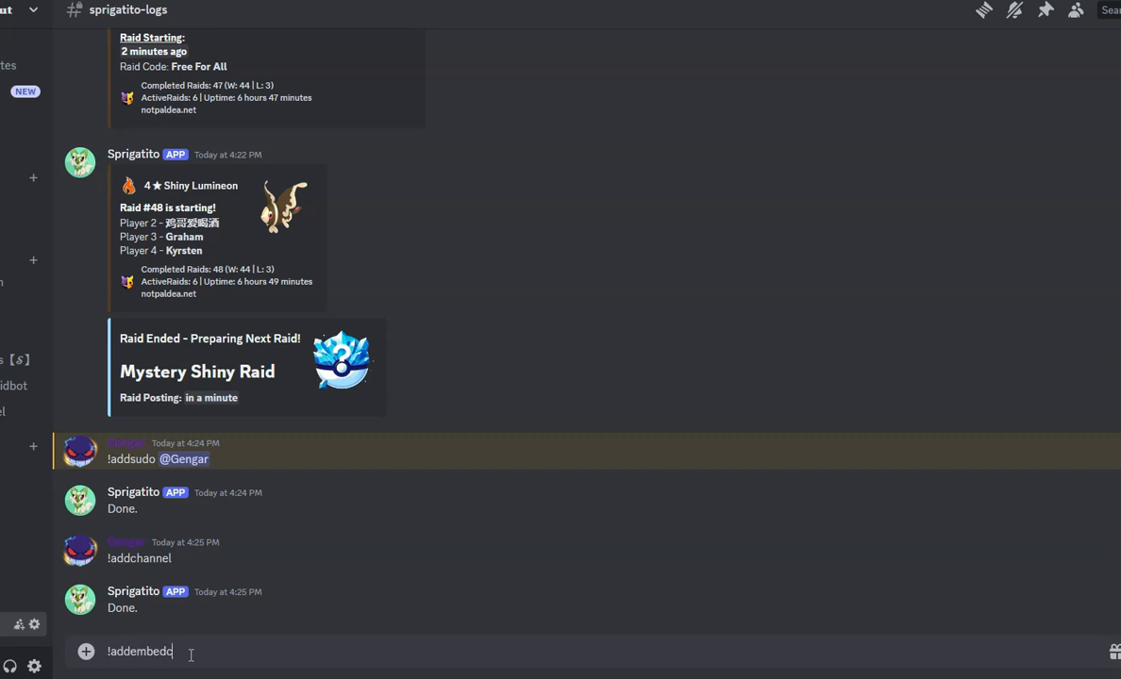
key(Return)
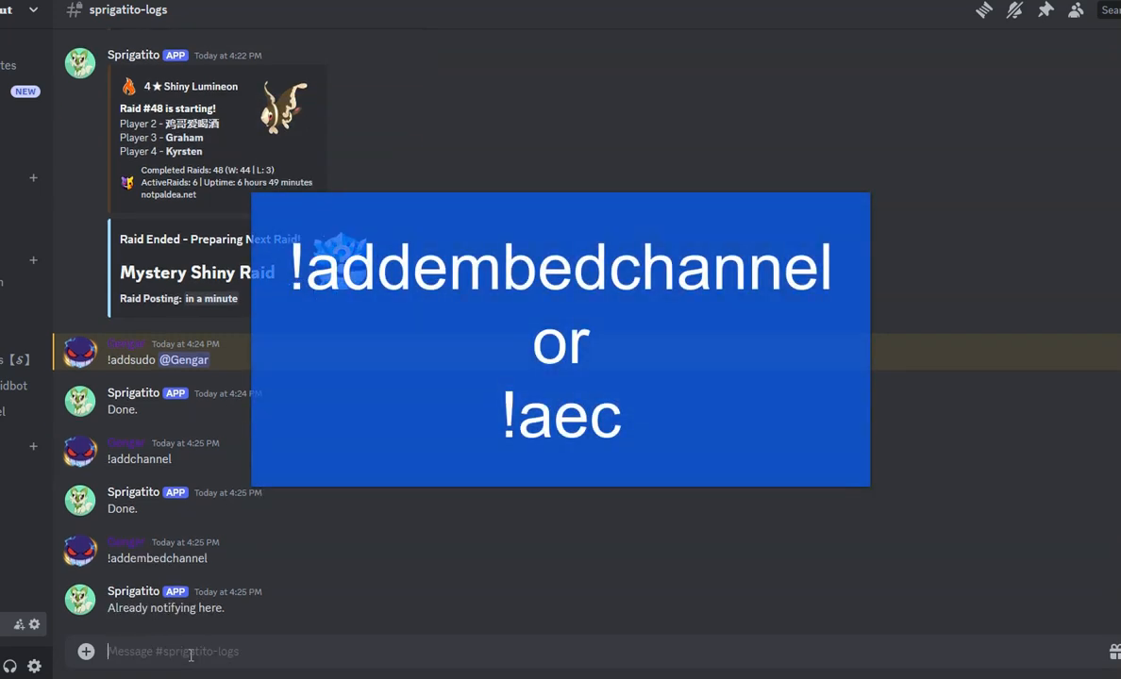
mouse_move(316, 585)
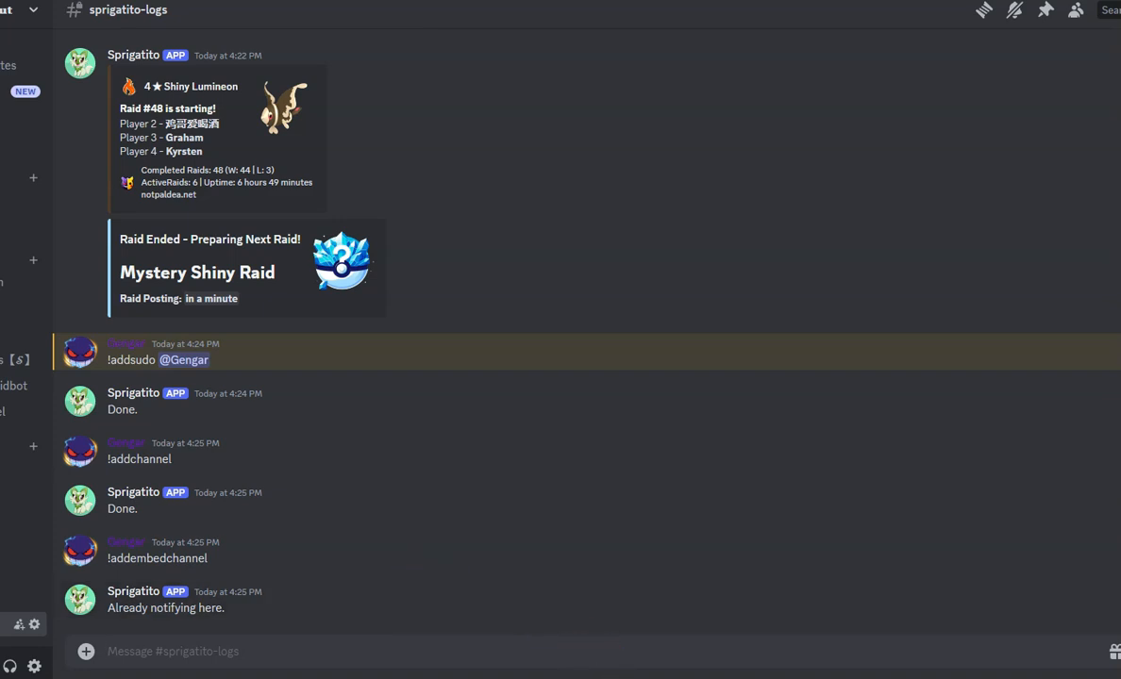
mouse_move(602, 378)
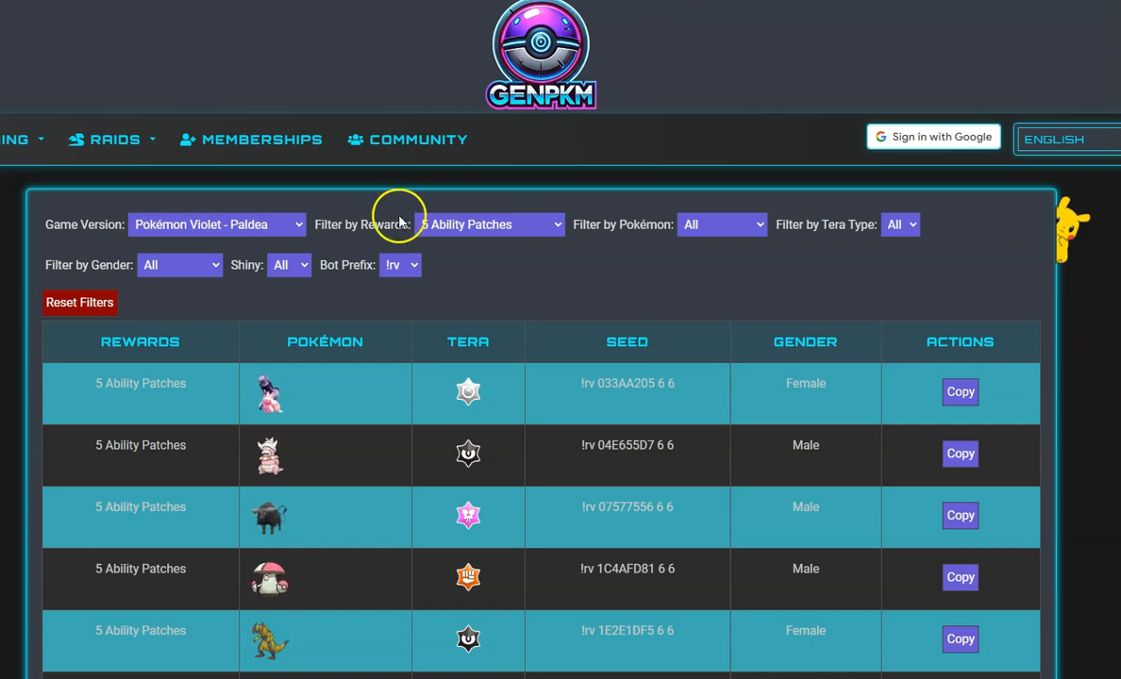
mouse_move(379, 187)
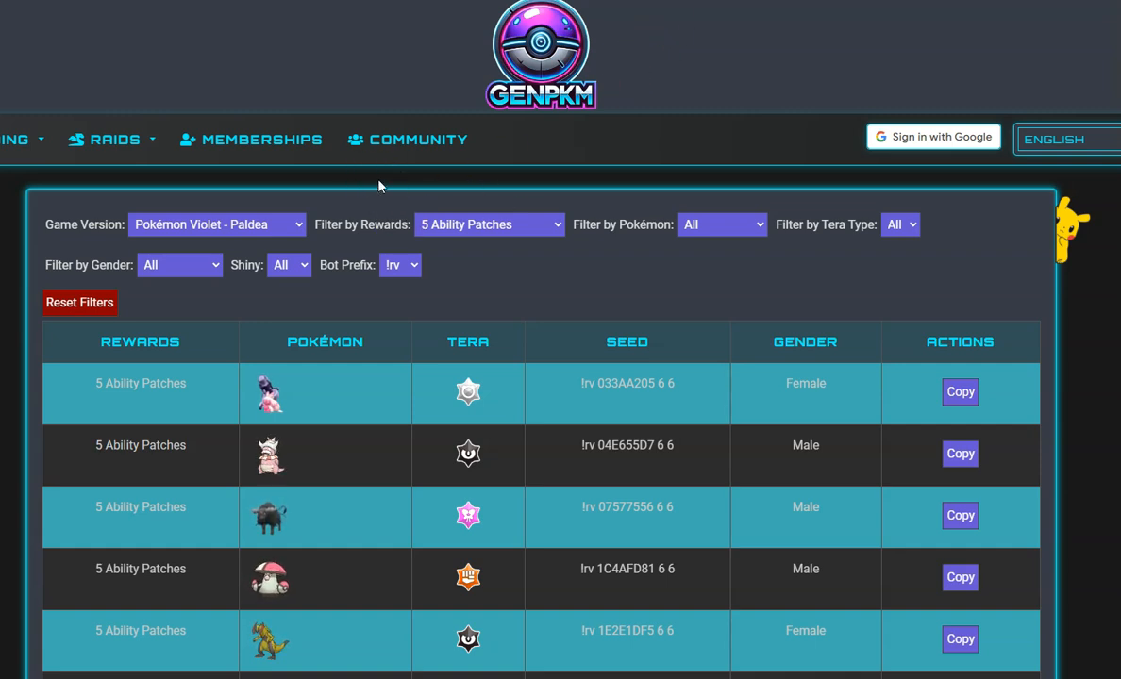
mouse_move(114, 140)
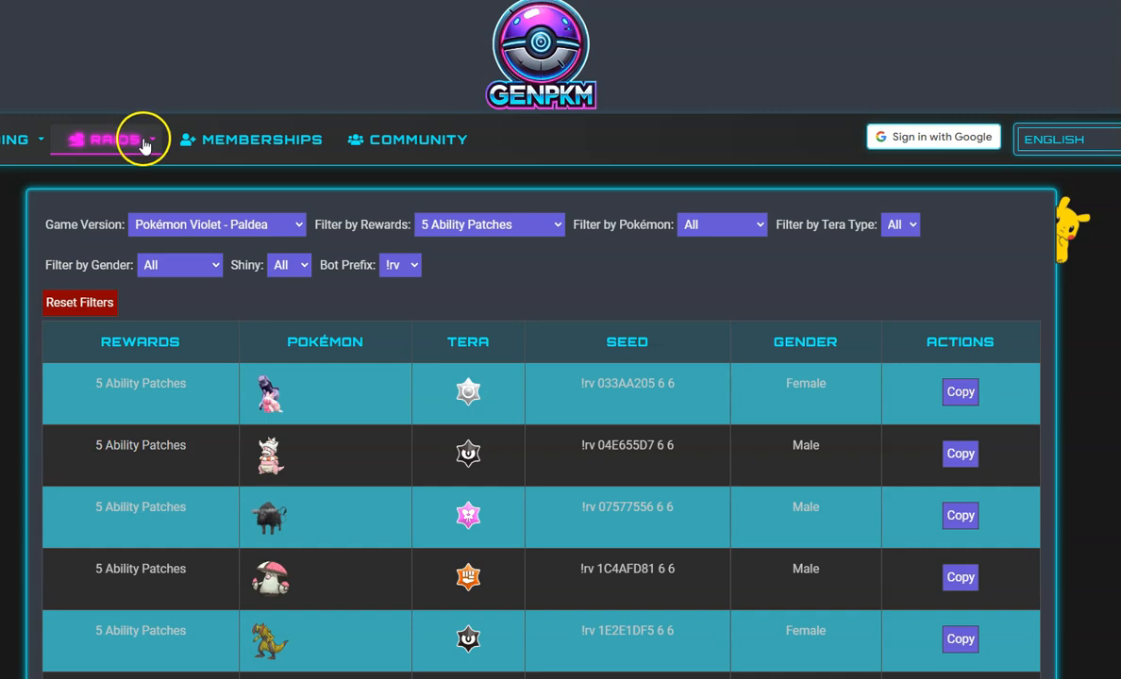
List raid seeds for Pokémon Violet - Paldea with the 5 Ability Patches reward filter.
click(113, 140)
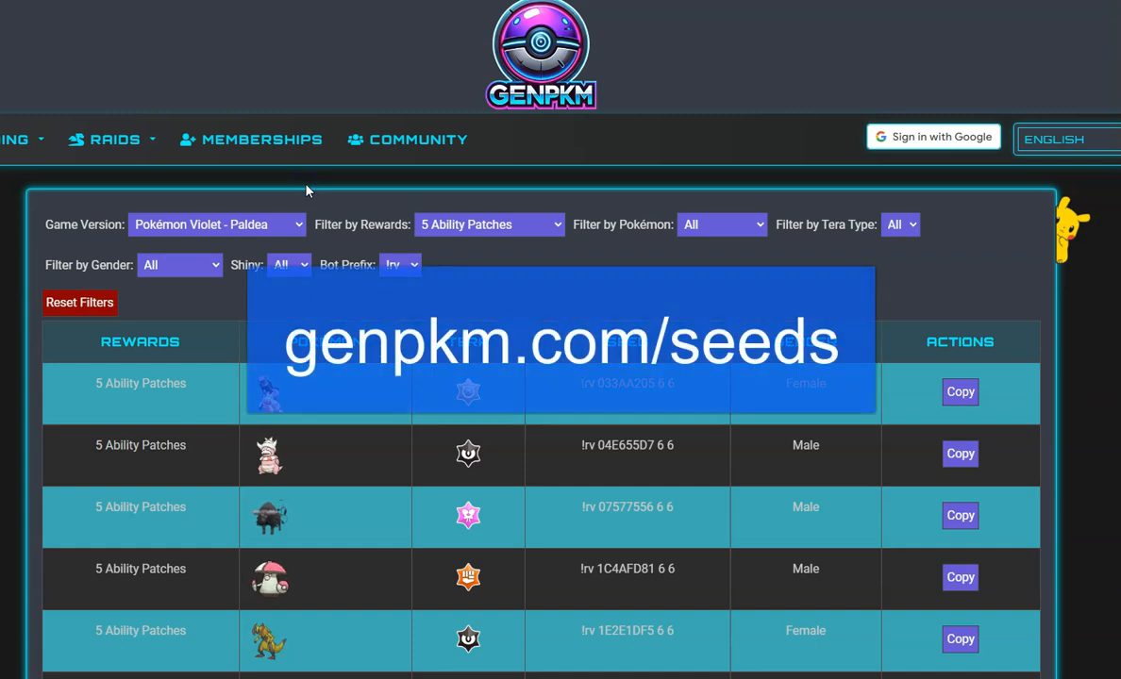
click(215, 225)
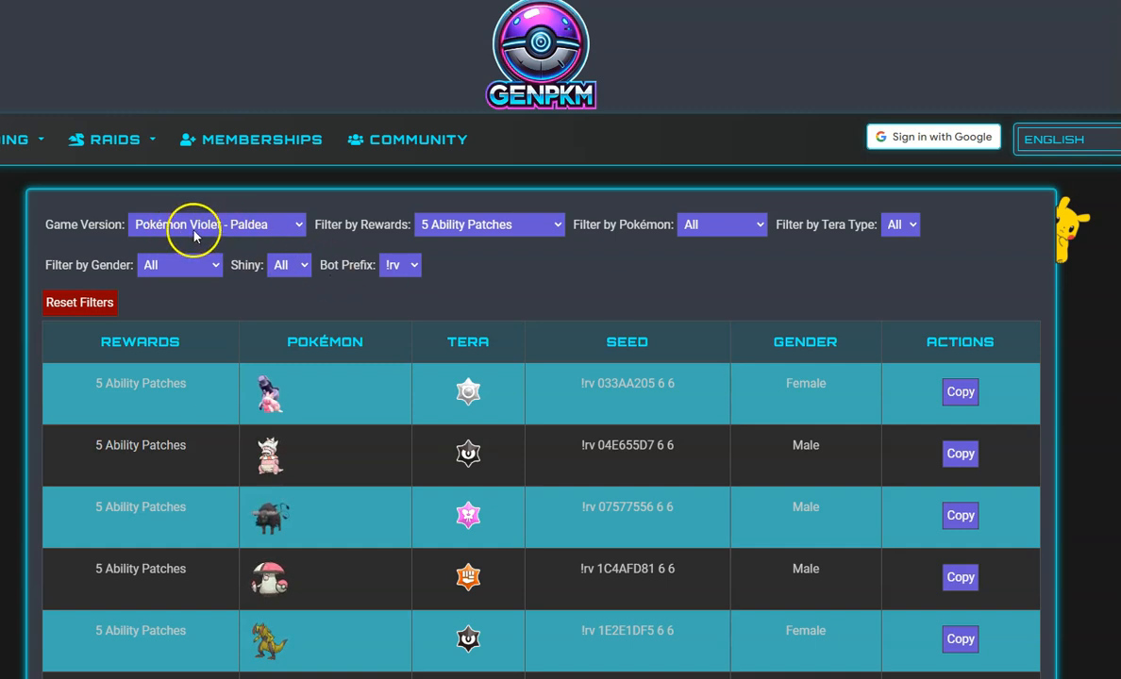
mouse_move(230, 241)
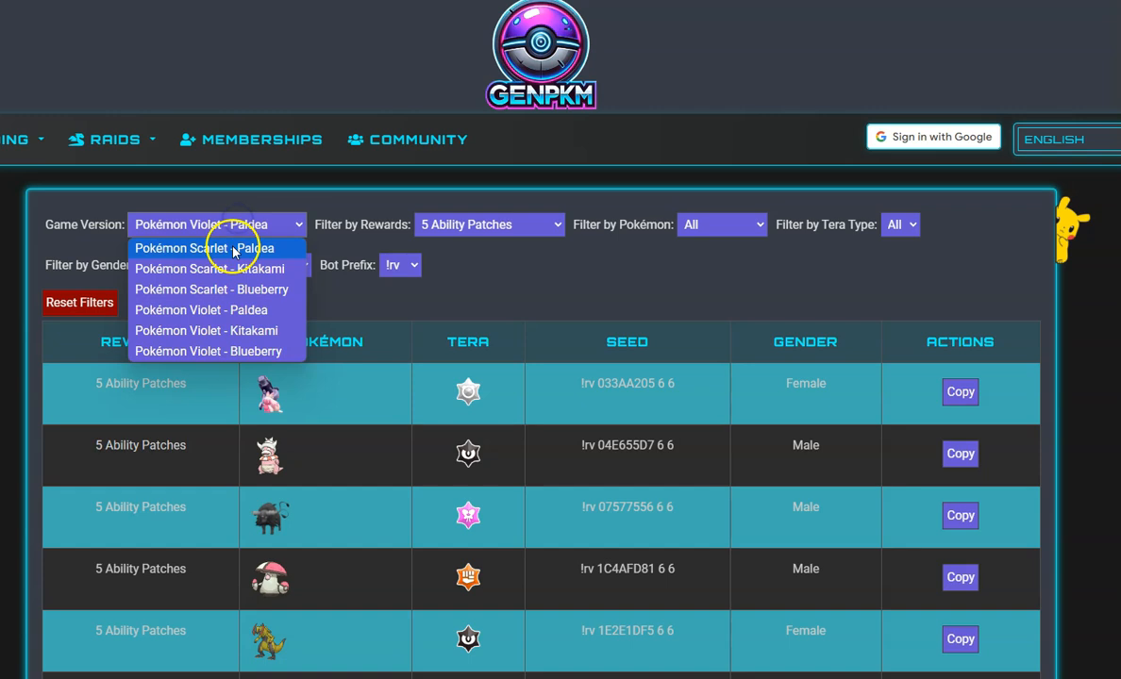
click(206, 250)
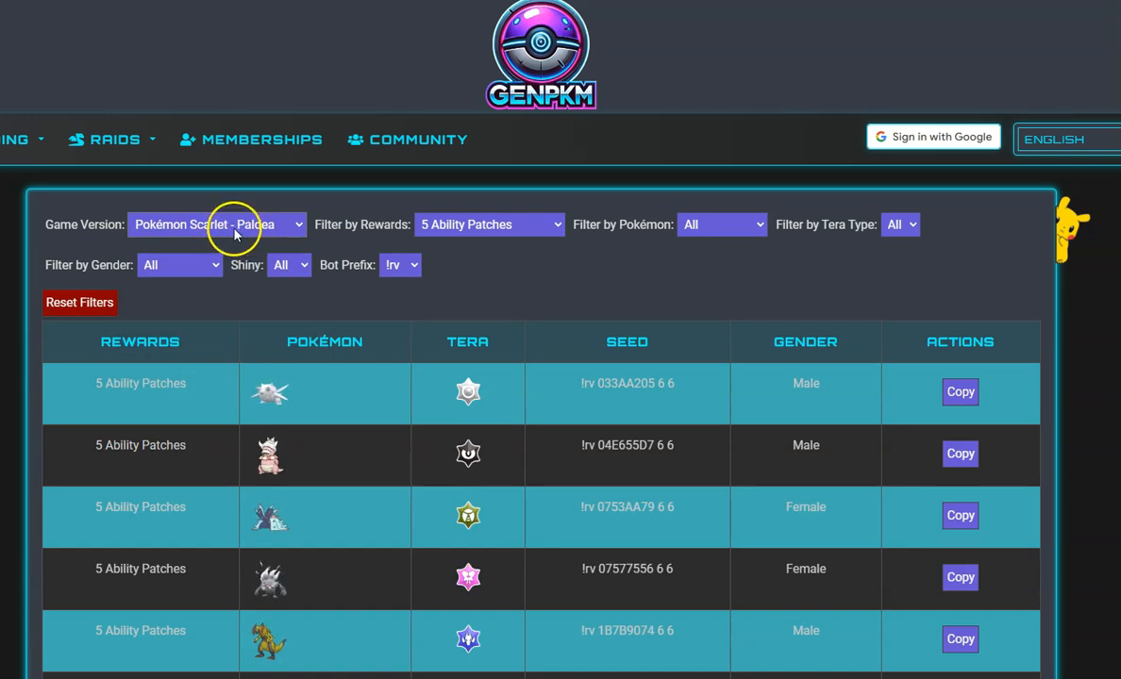
click(215, 223)
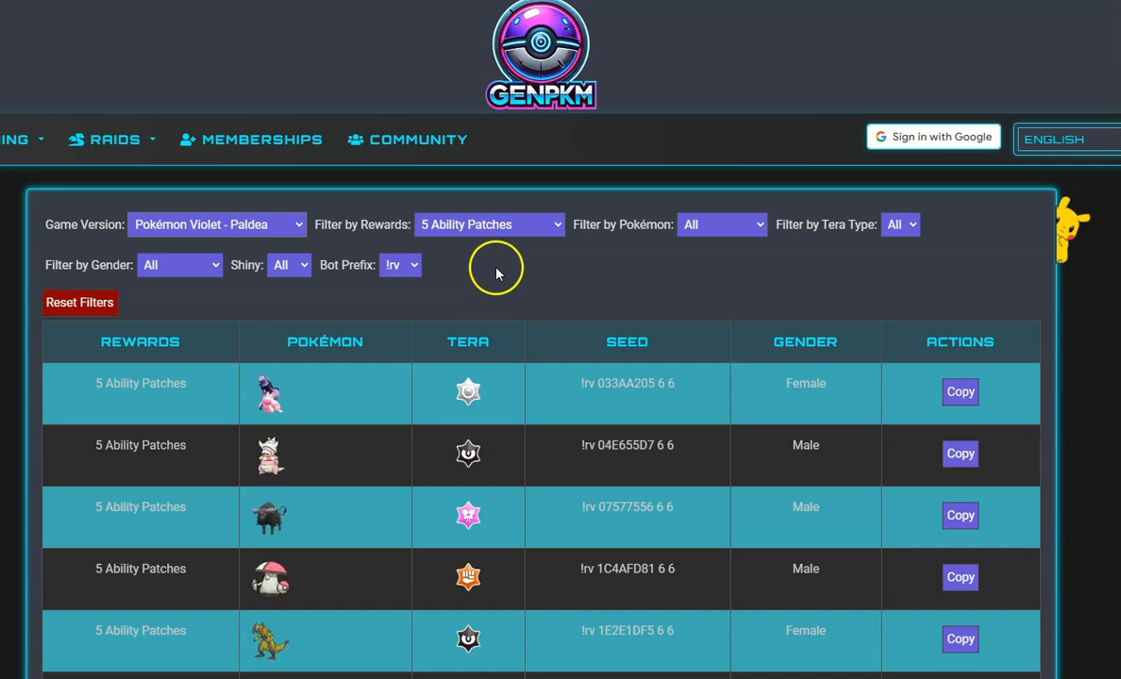
Copy the first row's seed command and dismiss the seed-copied confirmation.
scroll(up, 3)
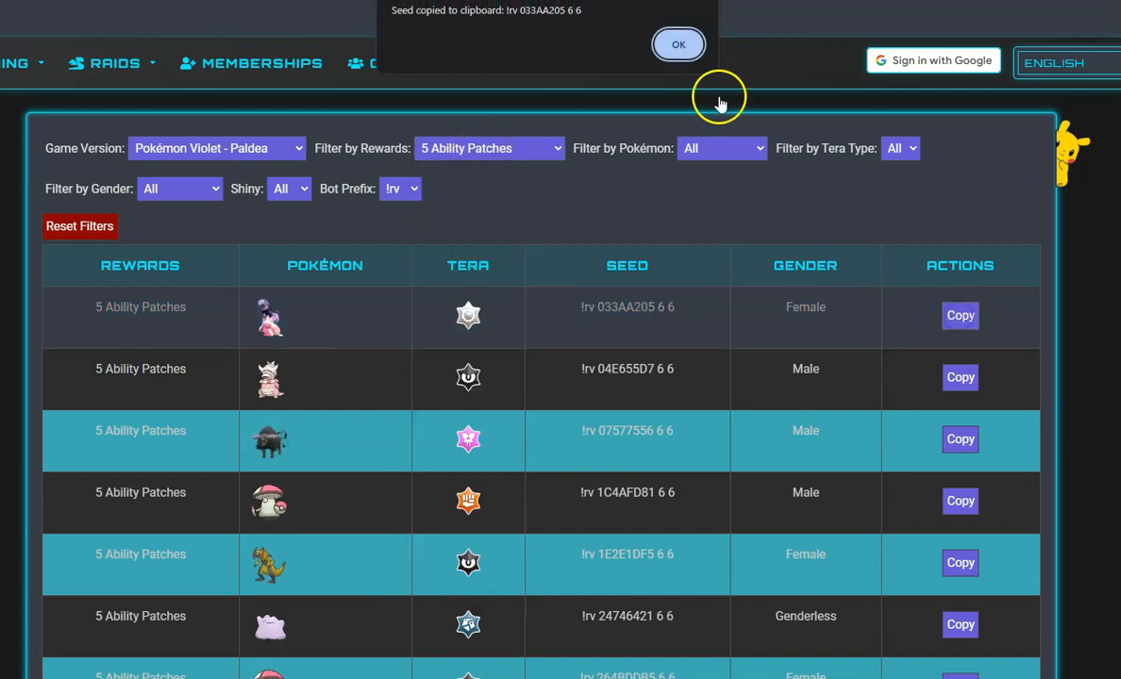
click(679, 45)
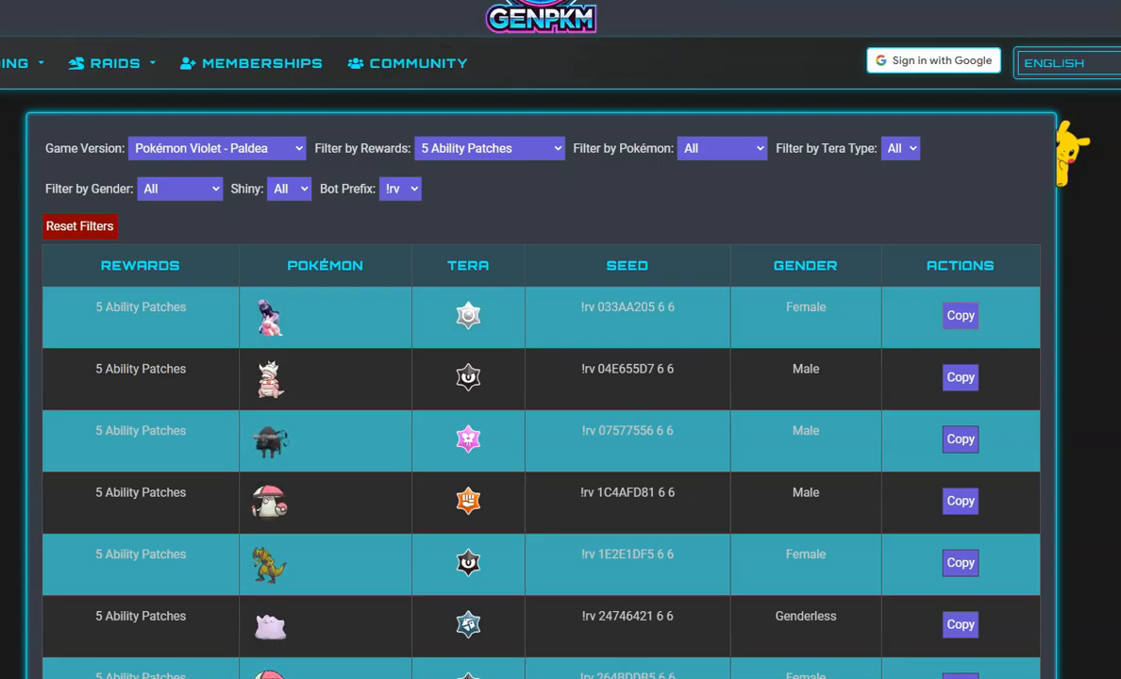
click(958, 315)
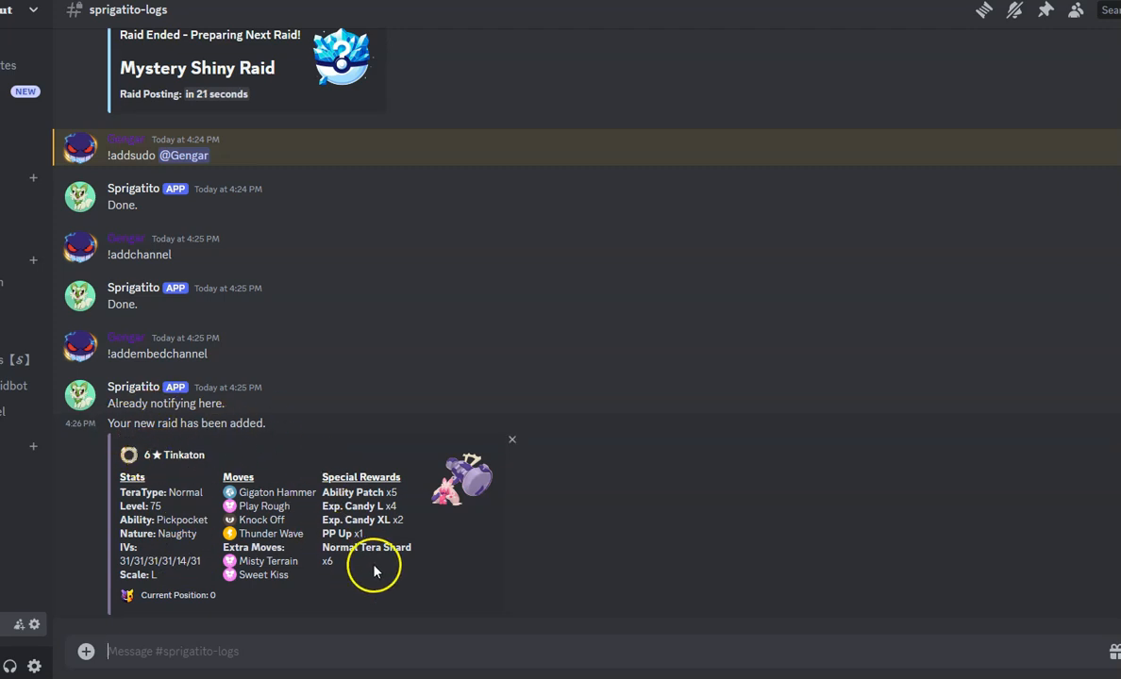
mouse_move(344, 492)
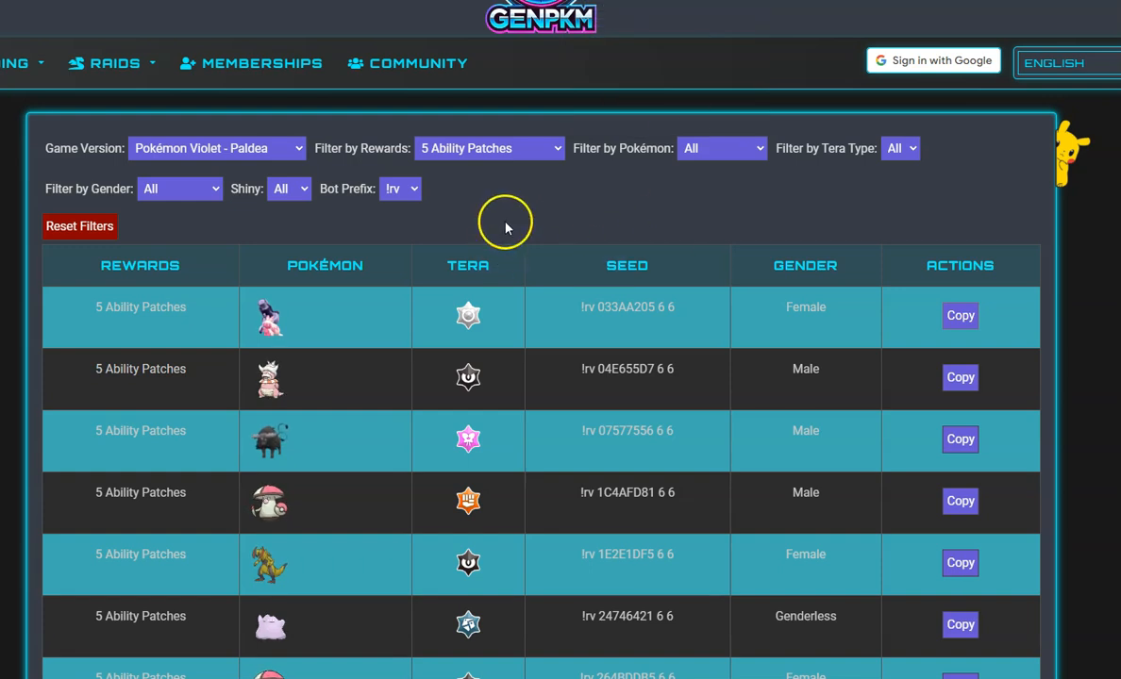
mouse_move(547, 217)
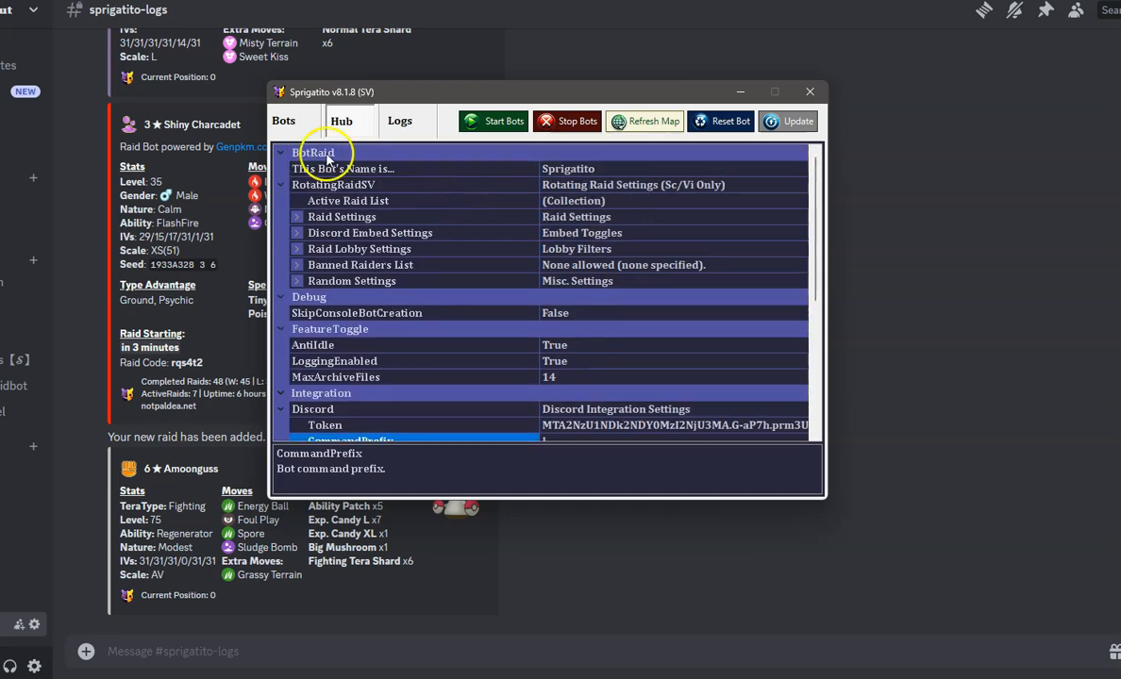
Show the bot list with the WiFi RotatingRaidBot's waiting-for-player log.
click(283, 121)
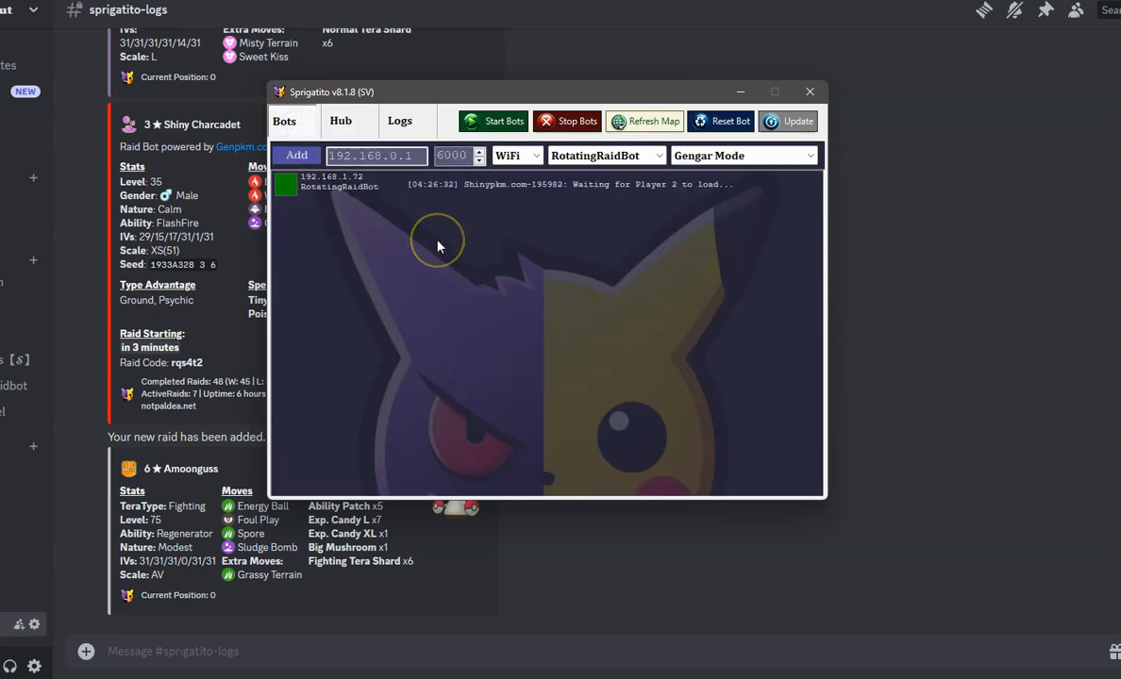
click(808, 91)
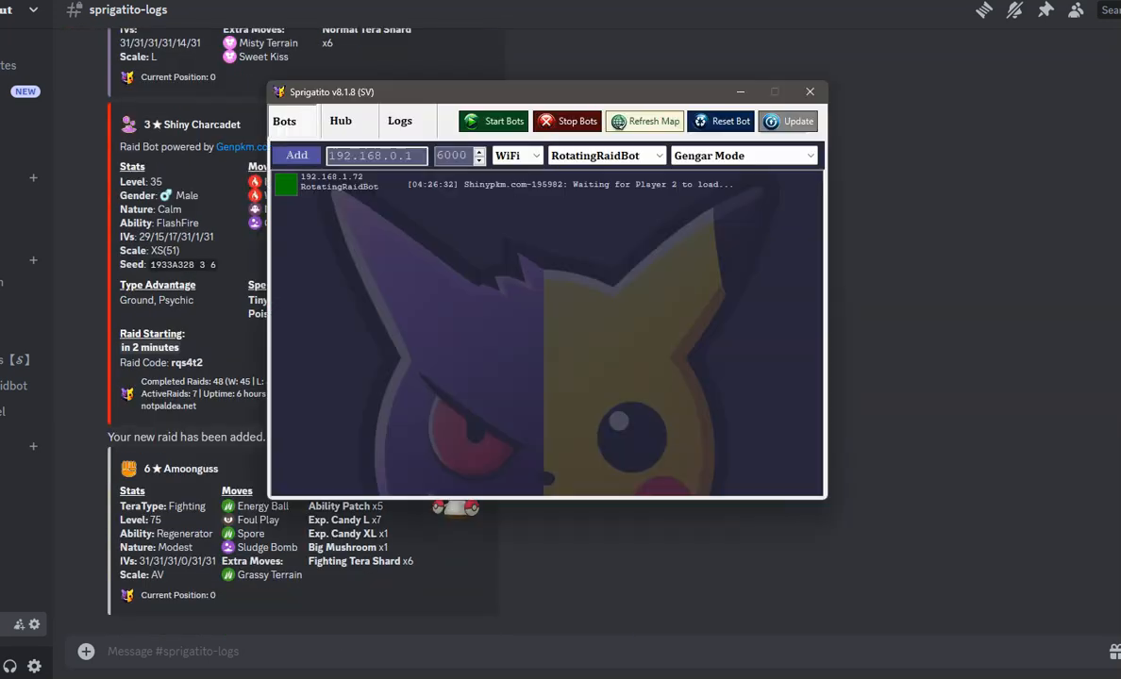
Expand Raid Settings, Mystery Raid Settings and Tera Type Battlers, then select Active Raid List.
click(340, 121)
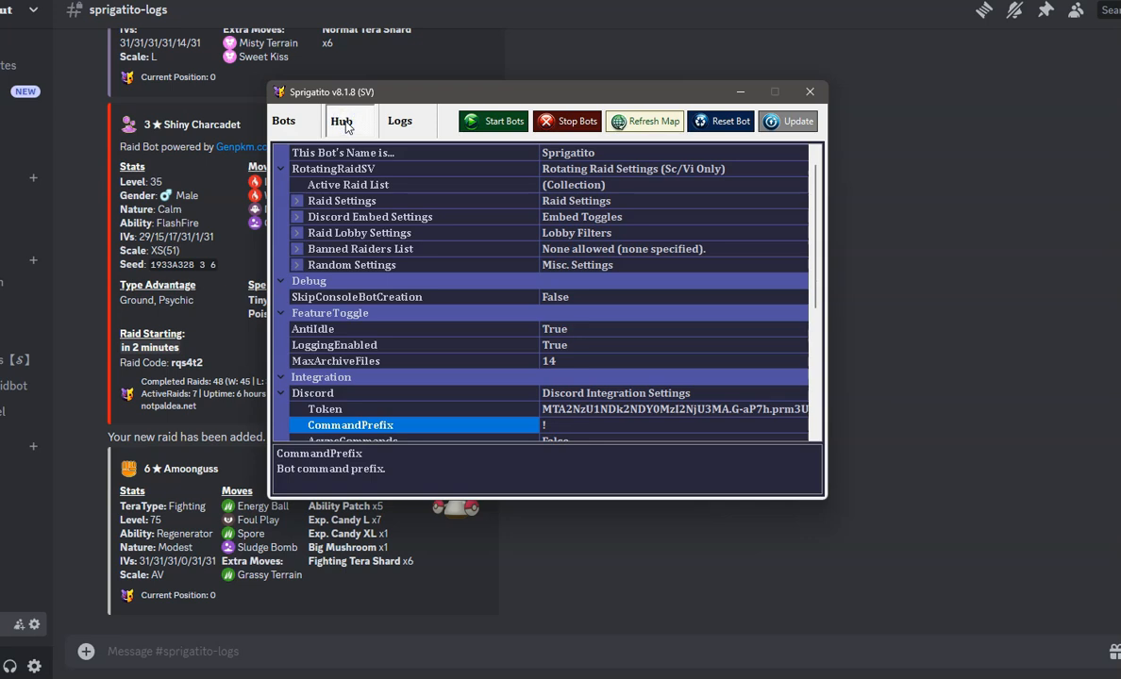
click(341, 200)
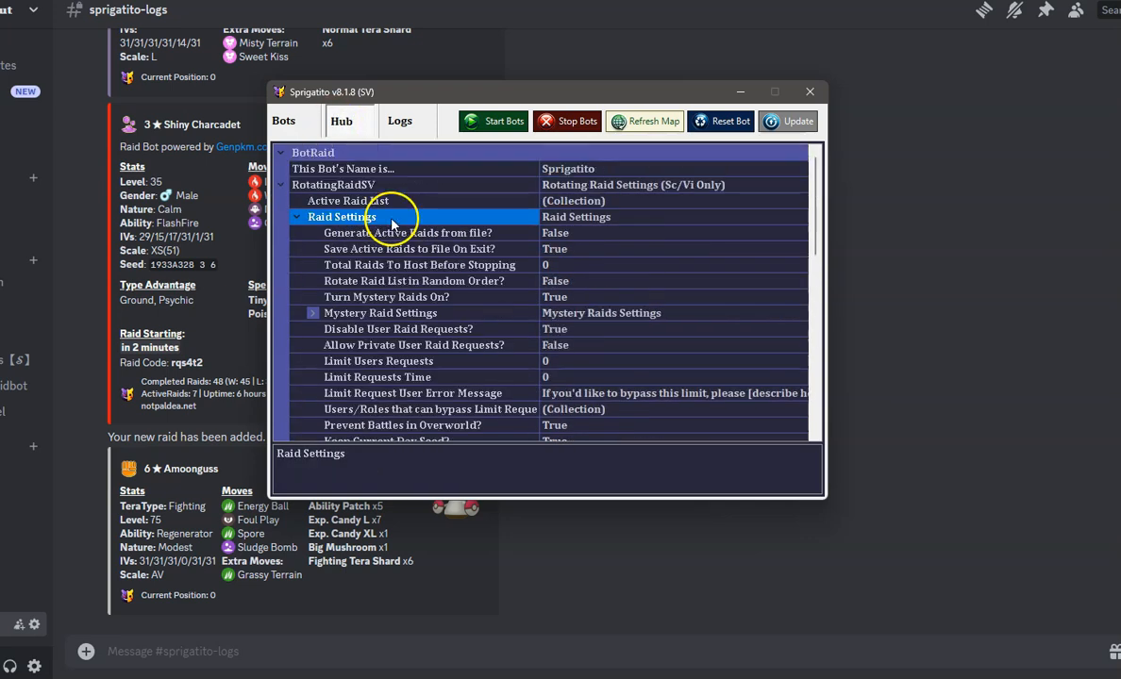
scroll(down, 3)
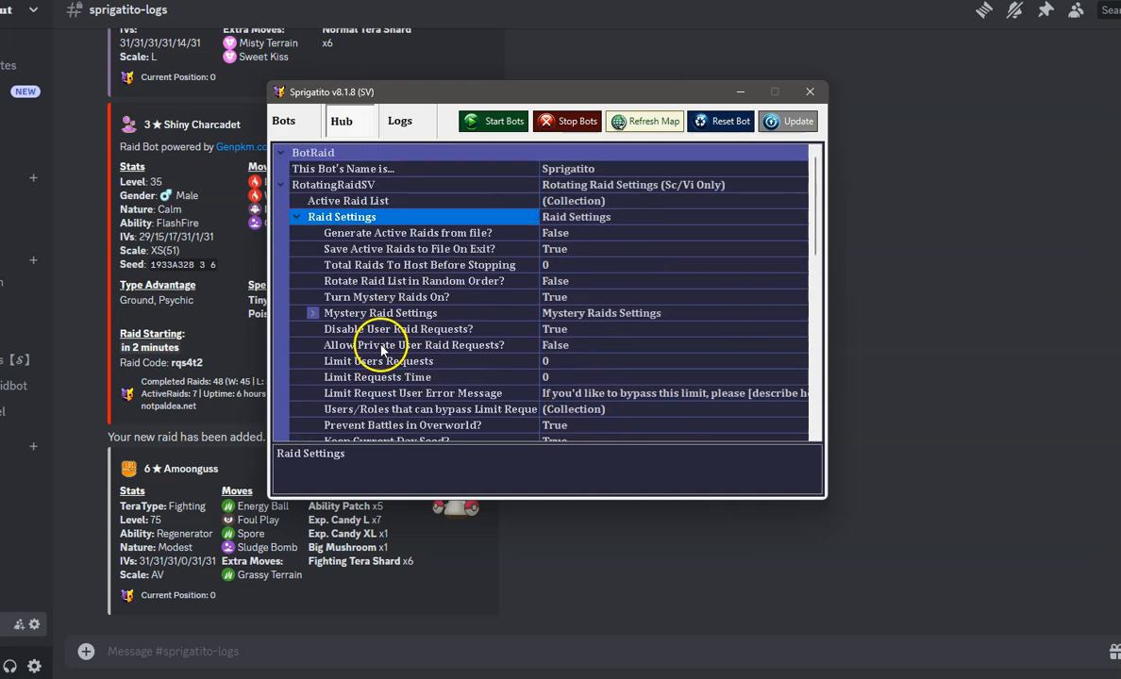
click(387, 297)
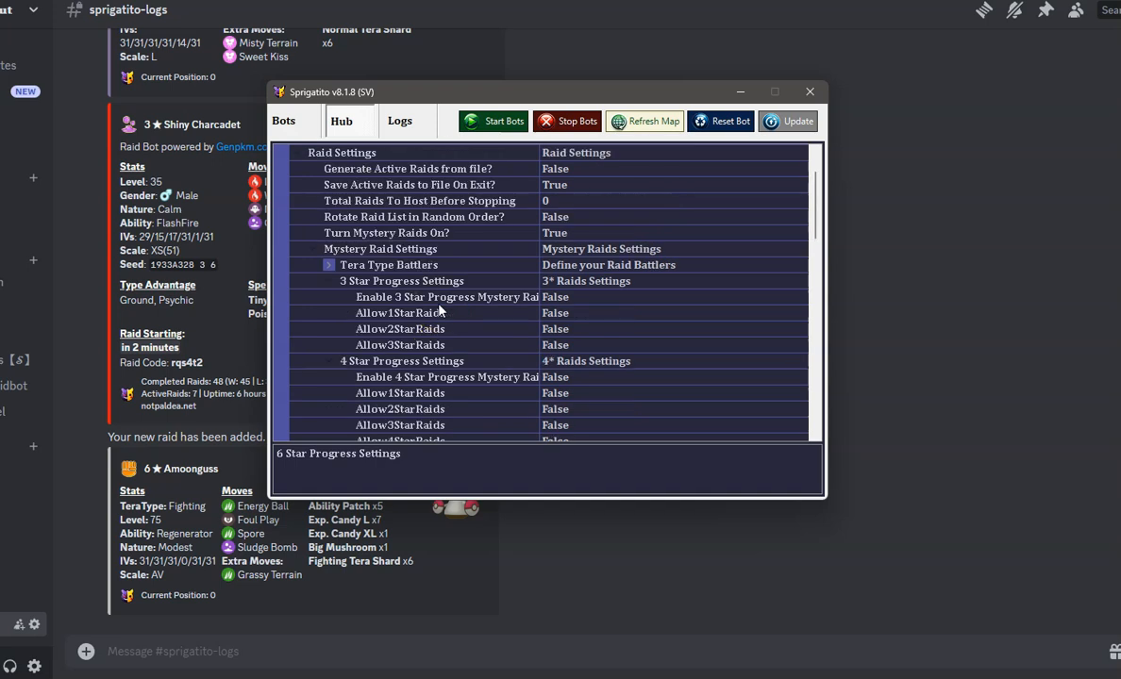
click(328, 264)
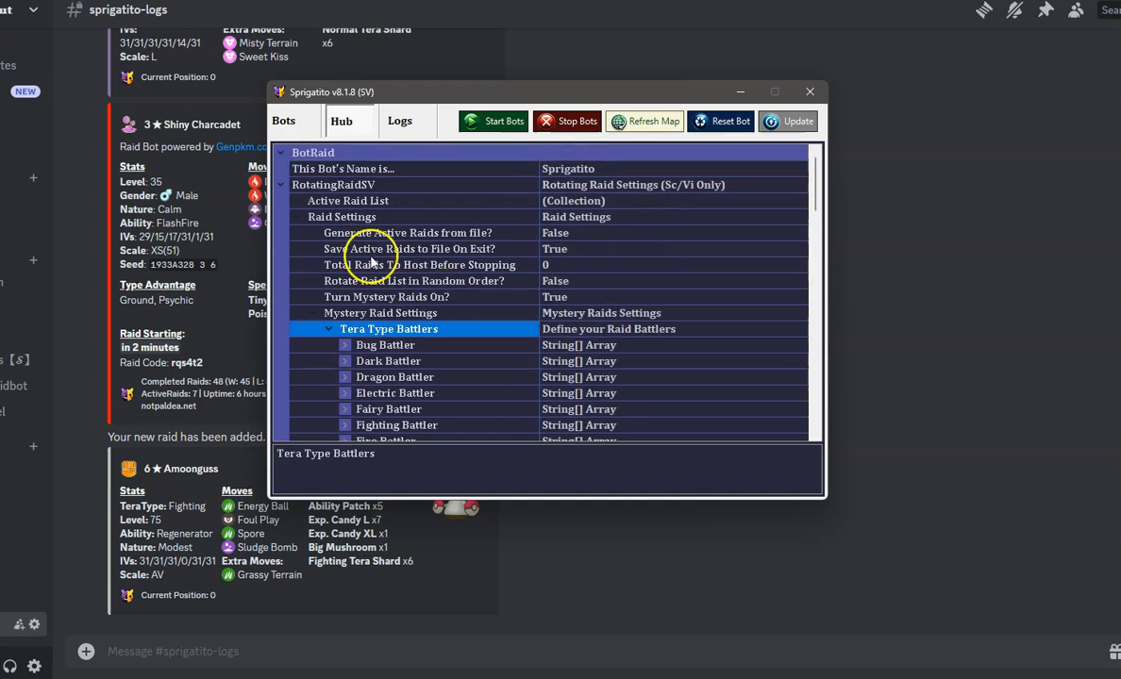
click(349, 200)
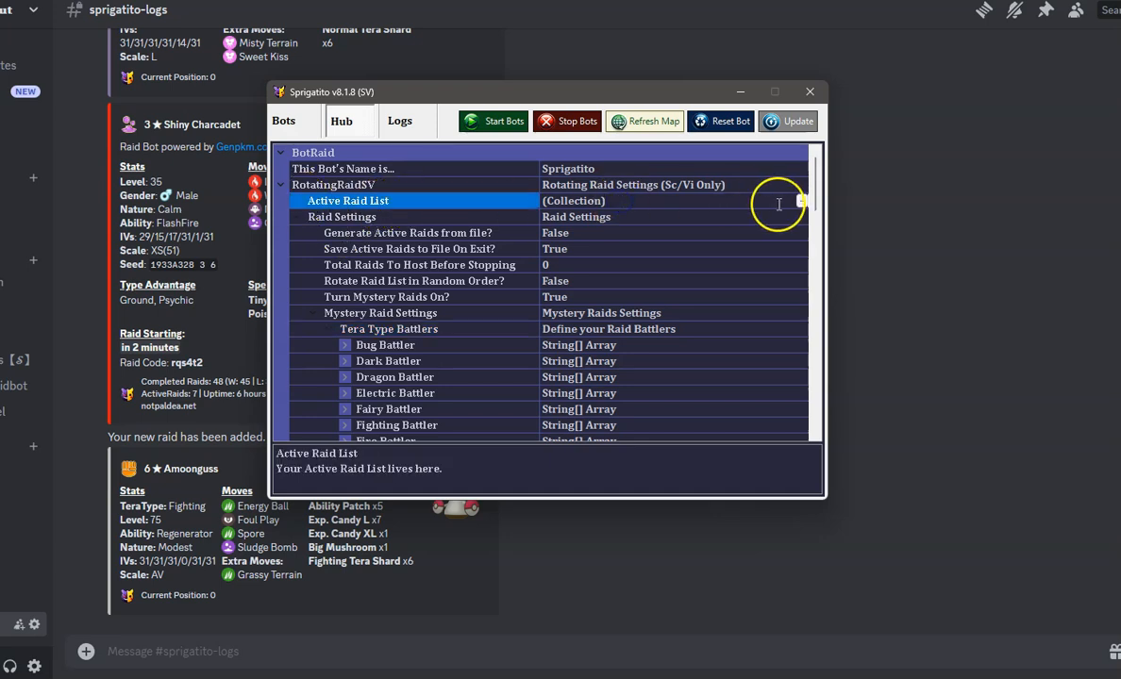
click(800, 200)
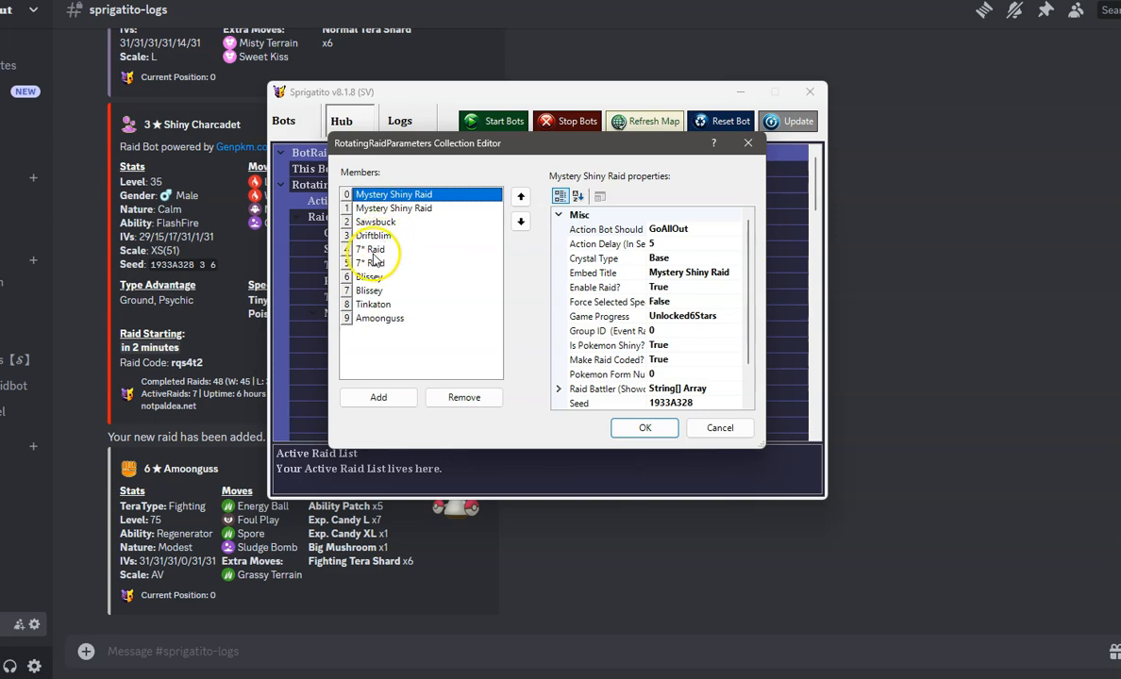
mouse_move(368, 328)
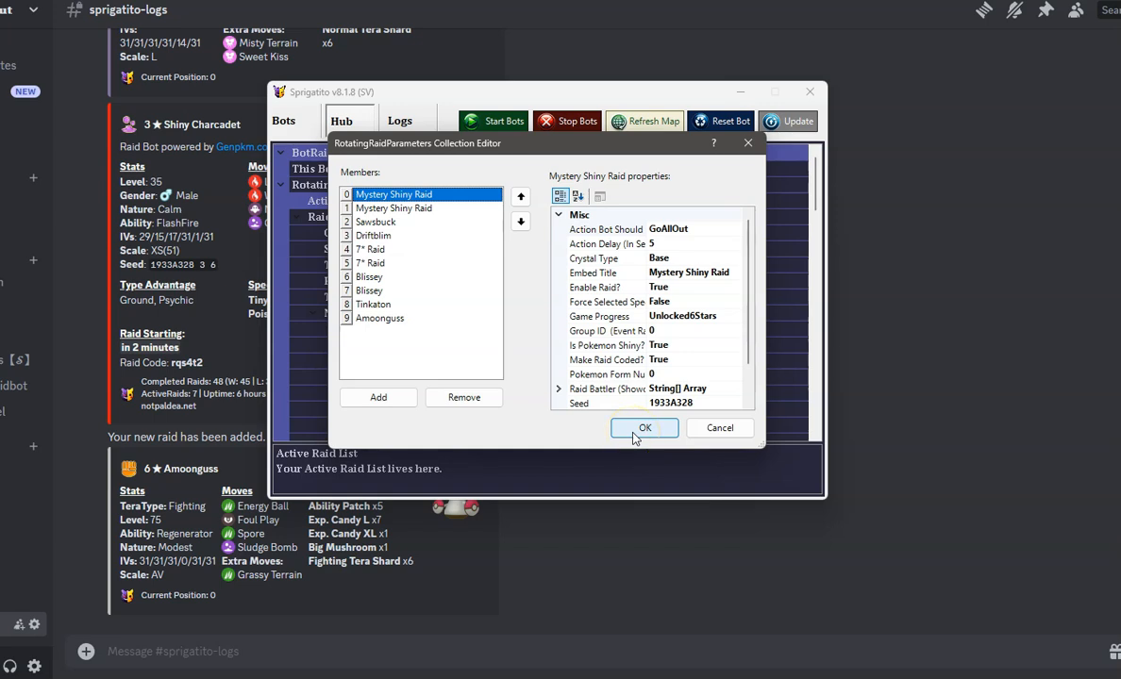
mouse_move(637, 434)
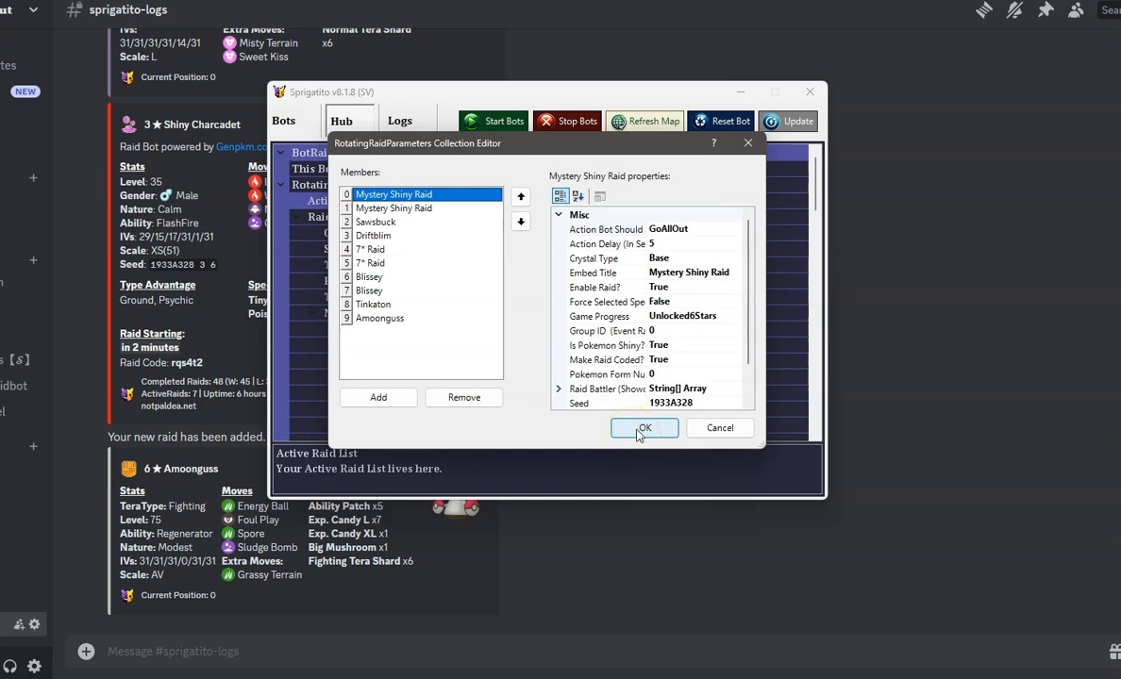
click(646, 426)
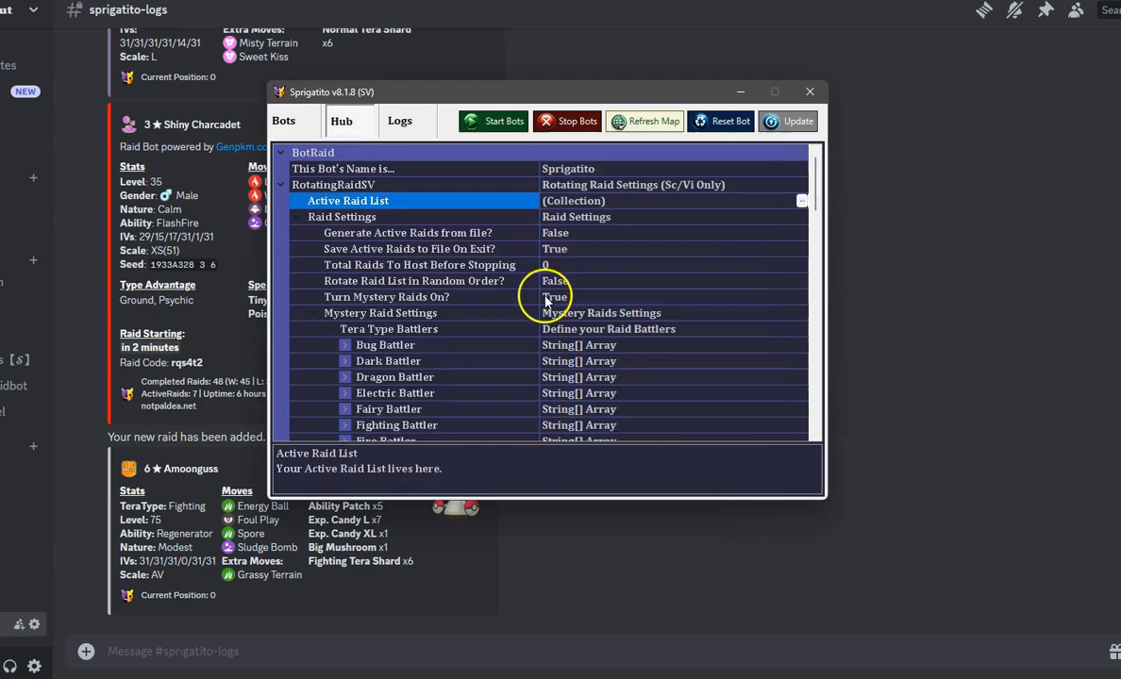
mouse_move(483, 264)
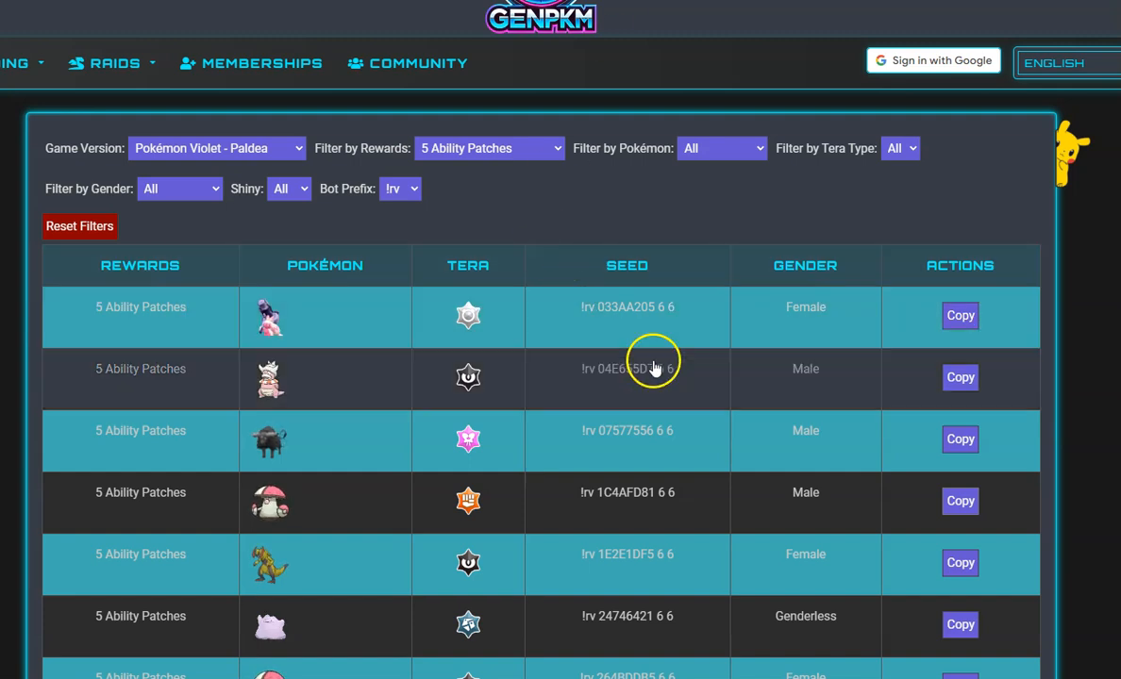
Scroll the Violet 5 Ability Patches seed table and the Discord raid announcements.
scroll(down, 3)
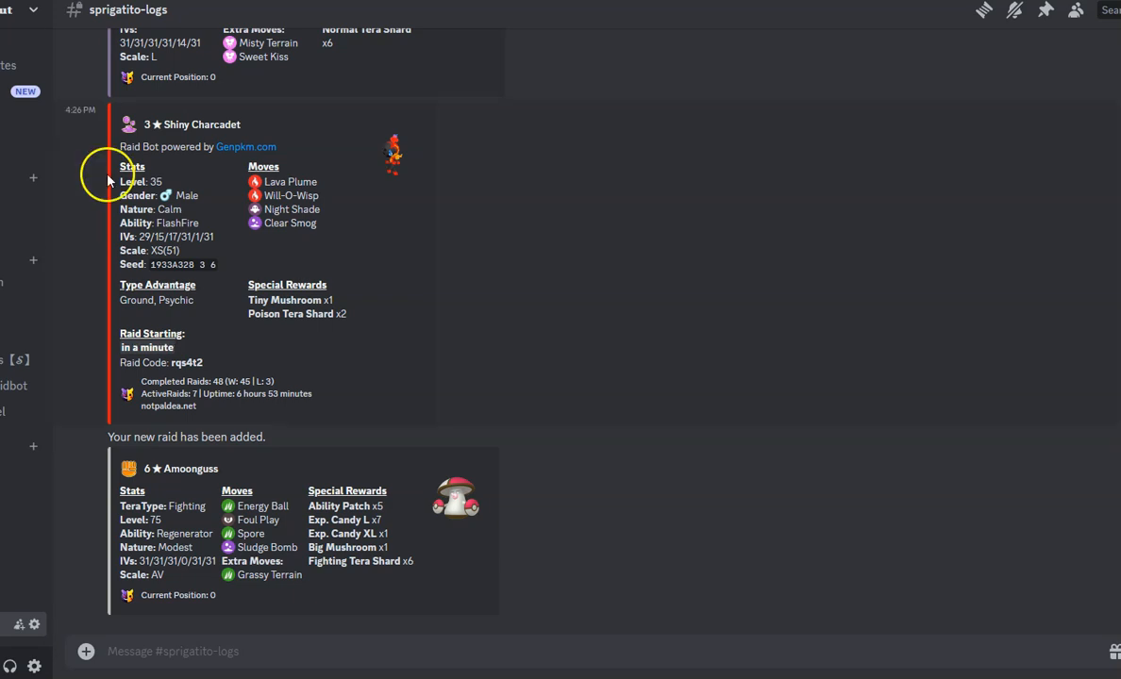
scroll(down, 3)
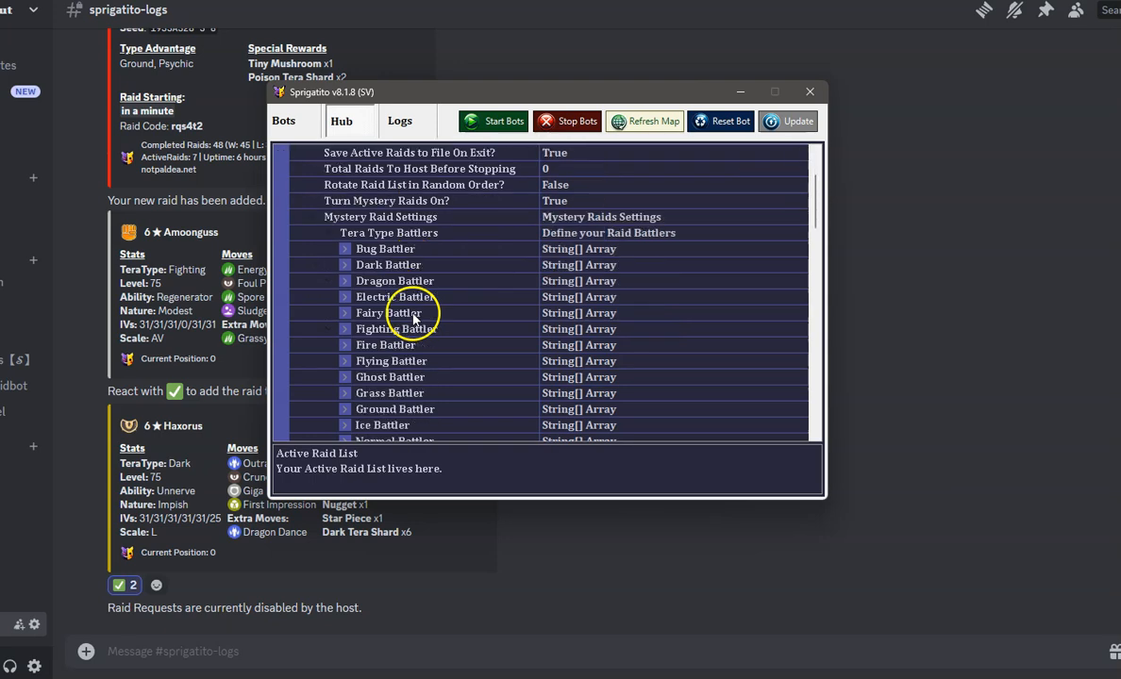
scroll(down, 3)
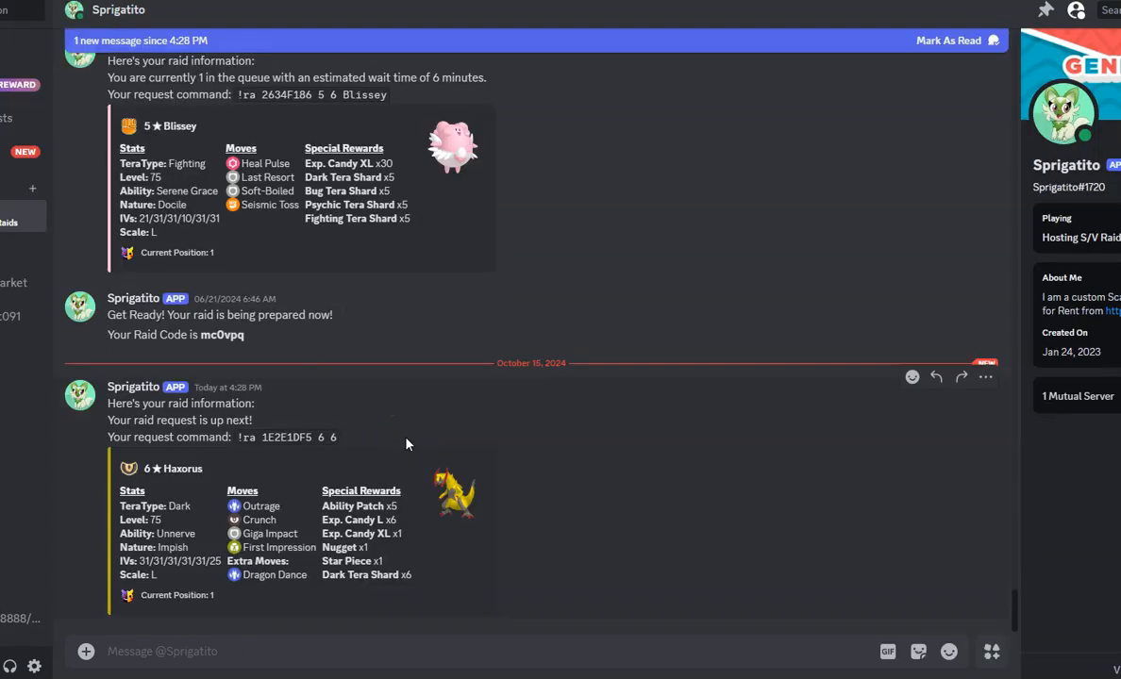
mouse_move(408, 443)
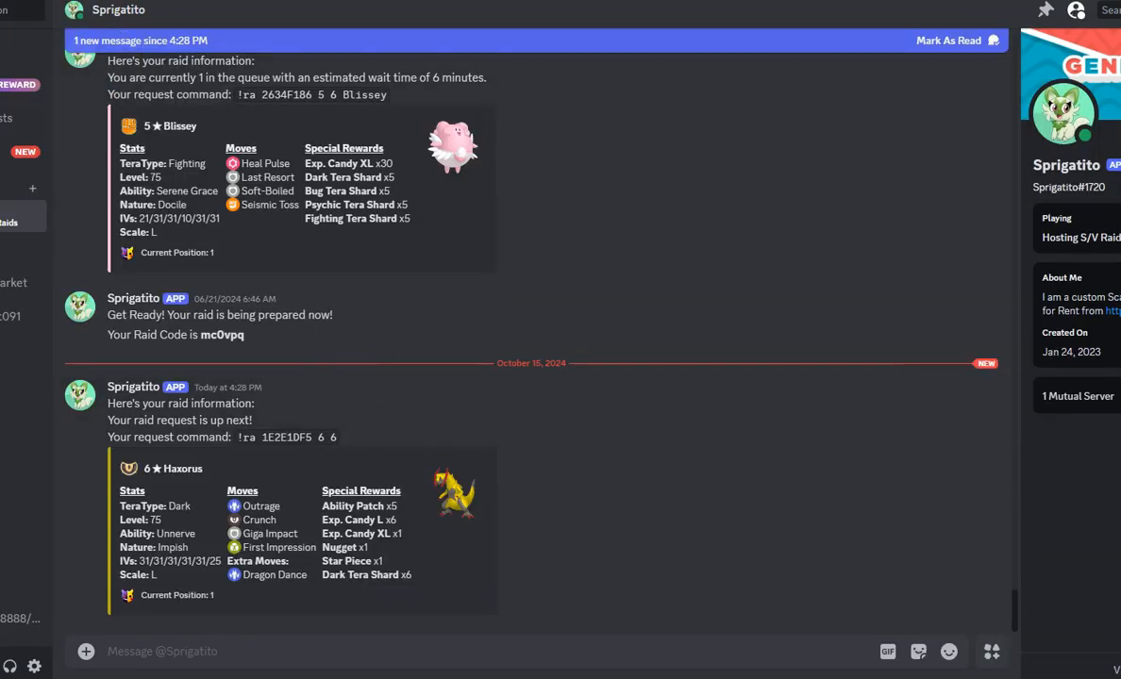